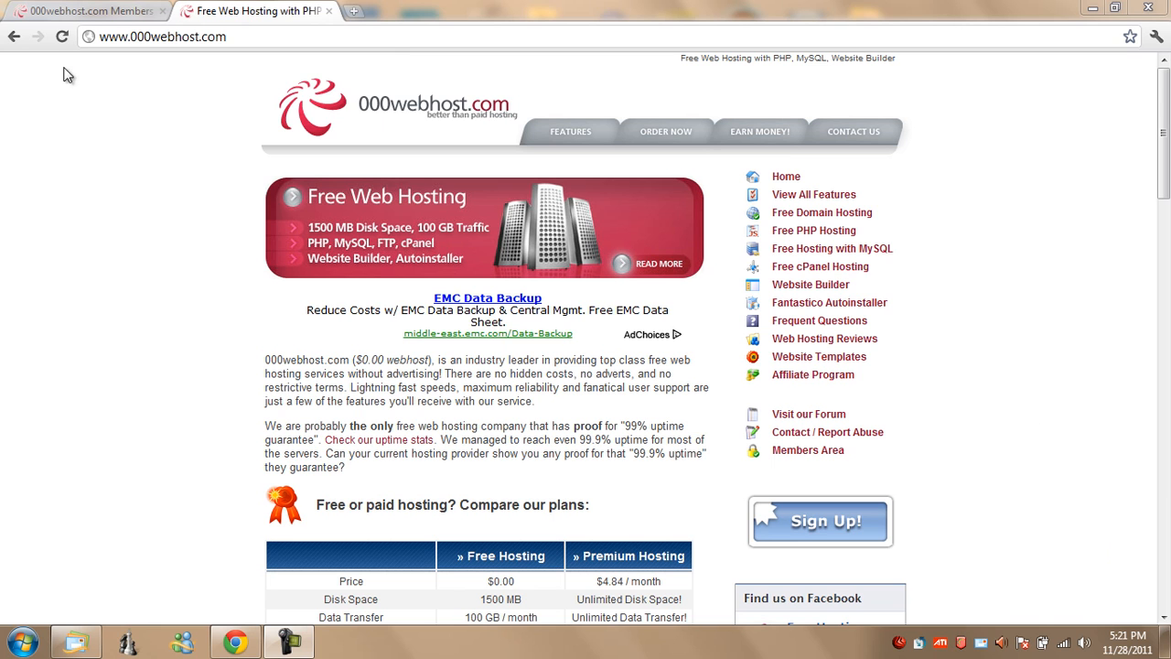
{"action": "mouse_move", "coordinate": [74, 104]}
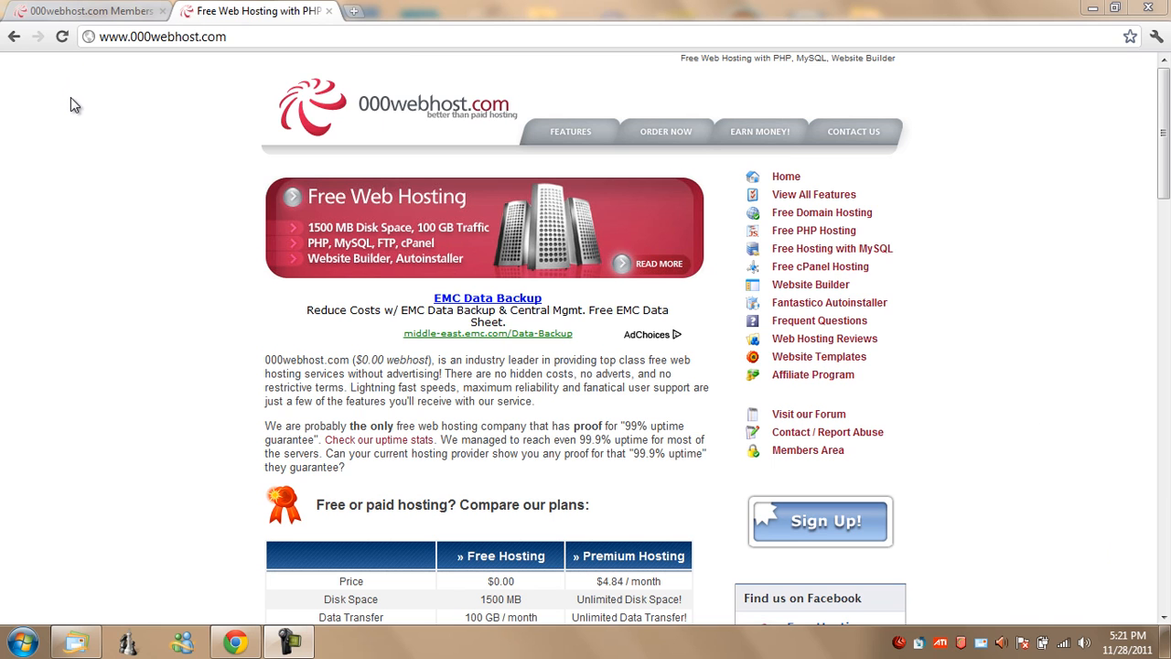
- Start the free hosting sign-up from the 000webhost home page
{"action": "left_click", "coordinate": [820, 521]}
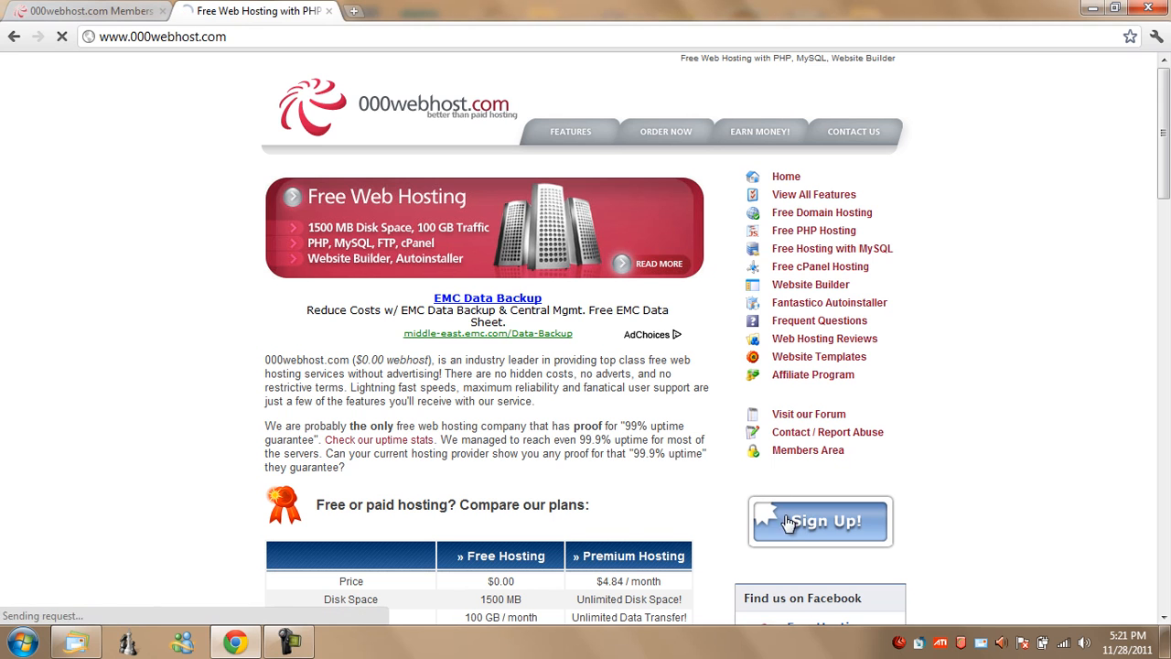
{"action": "left_click", "coordinate": [819, 521]}
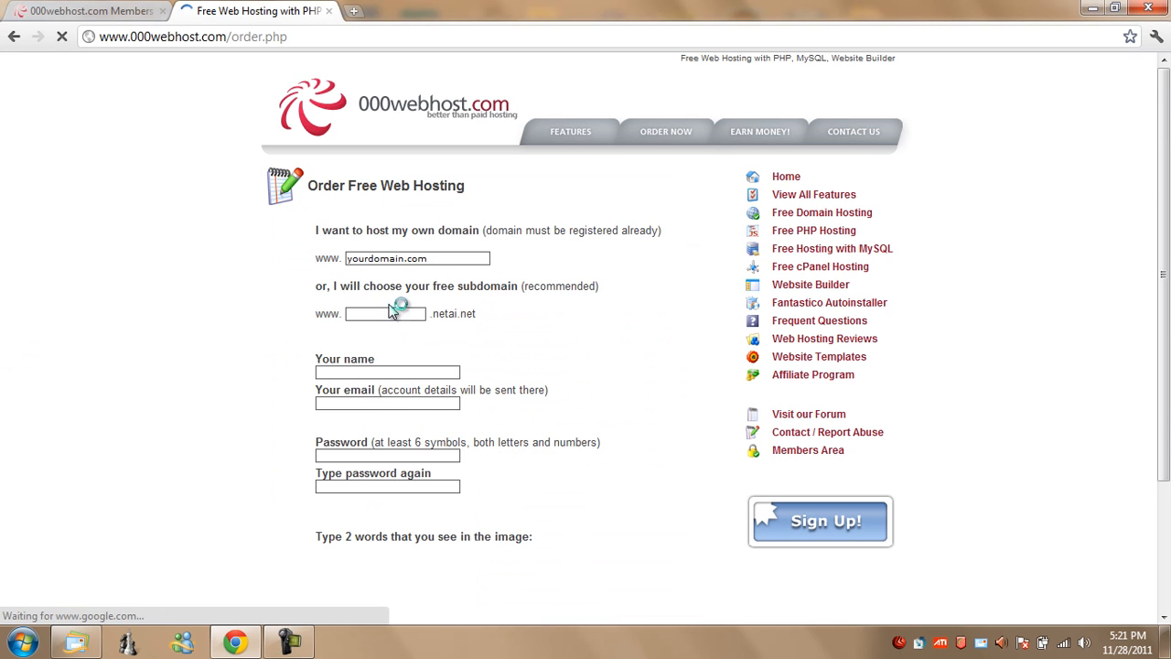
{"action": "scroll", "scroll_direction": "down", "scroll_amount": 3}
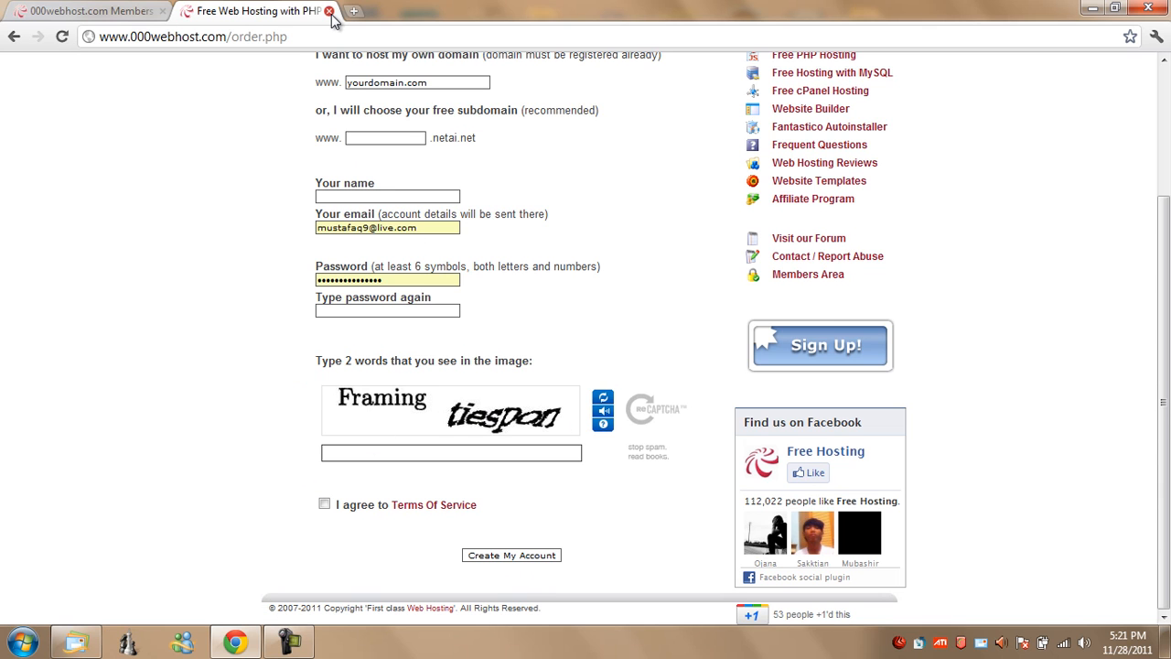
{"action": "mouse_move", "coordinate": [331, 12]}
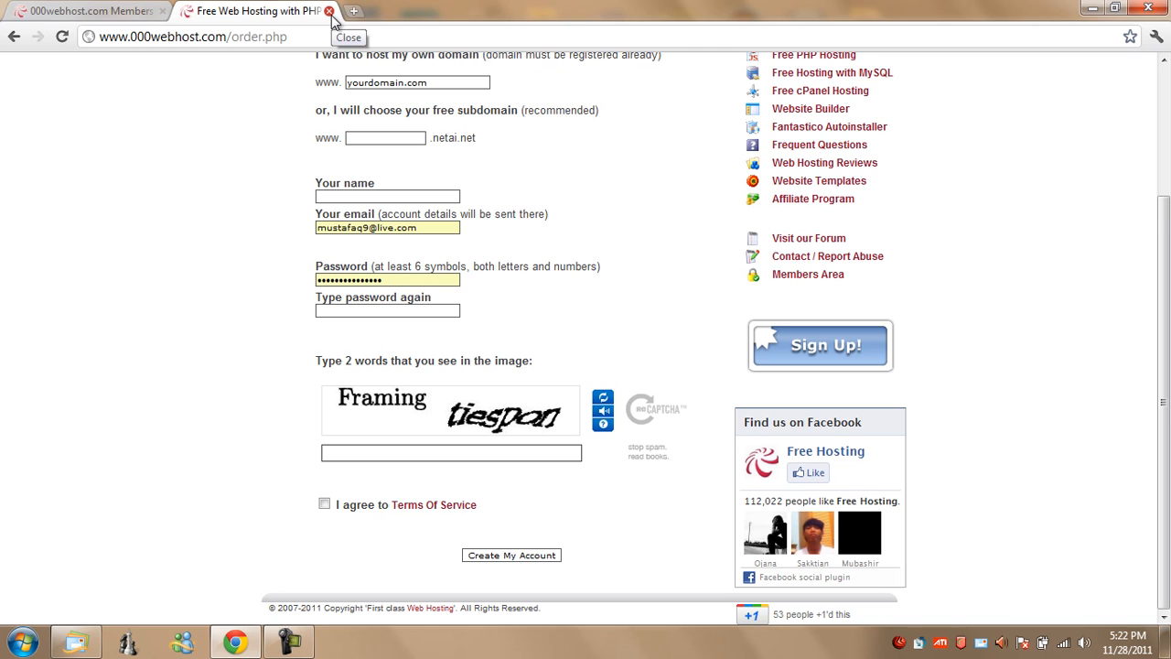
{"action": "mouse_move", "coordinate": [364, 161]}
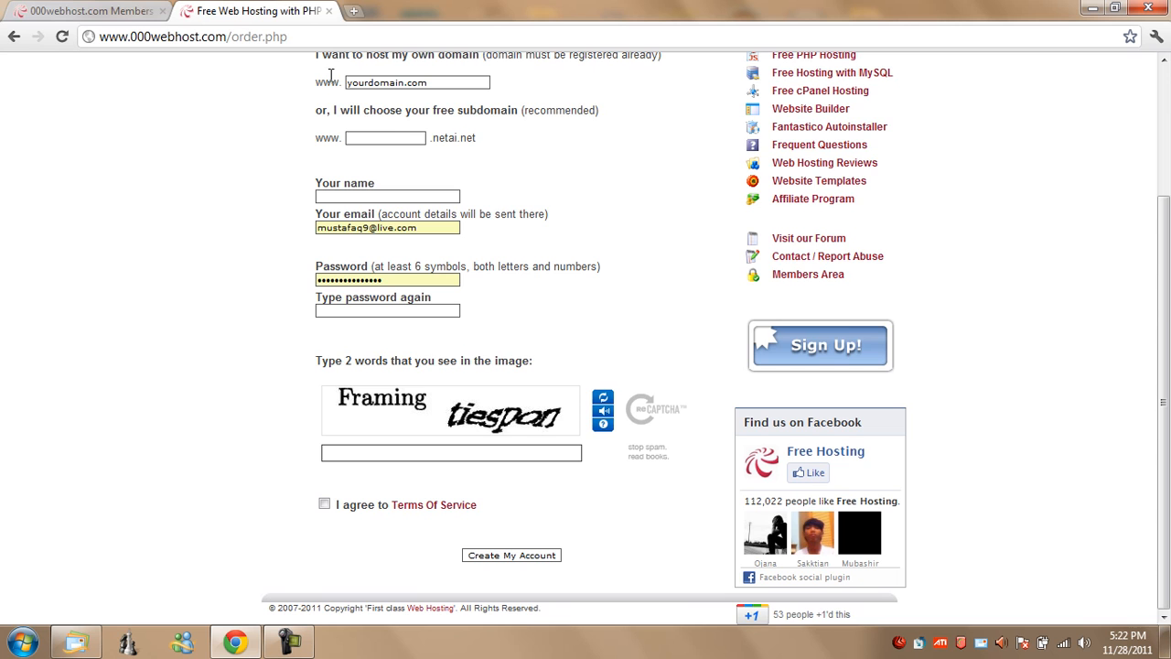
- Close the order page and replace the prefilled login email with the hotmail account address
{"action": "left_click", "coordinate": [510, 554]}
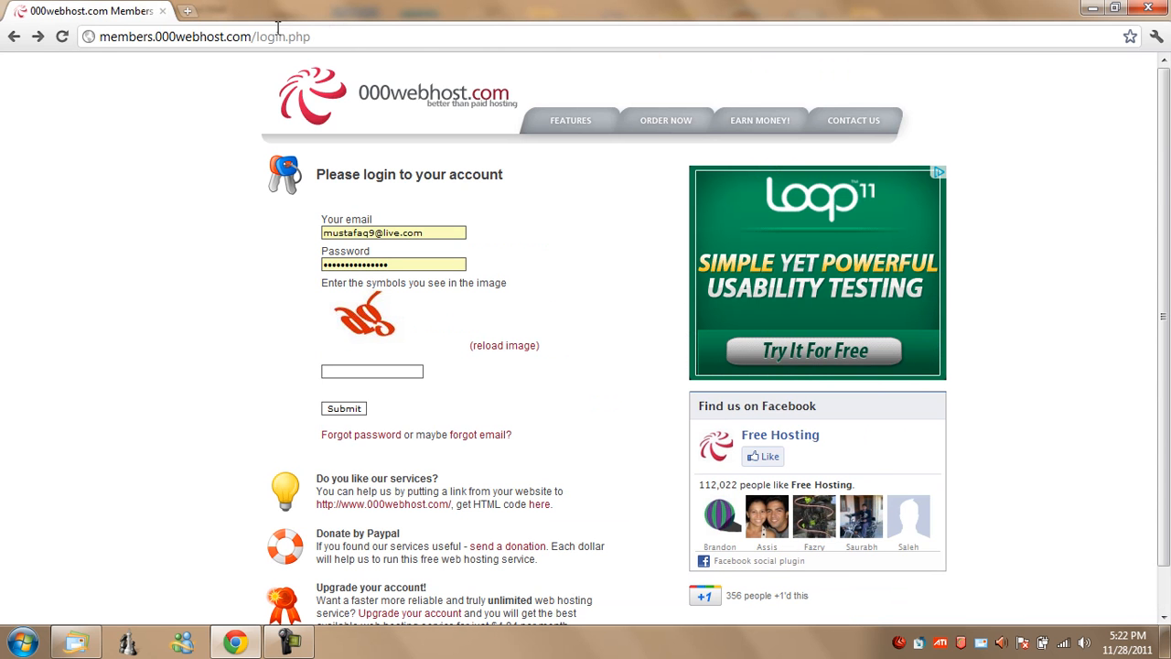
{"action": "mouse_move", "coordinate": [248, 64]}
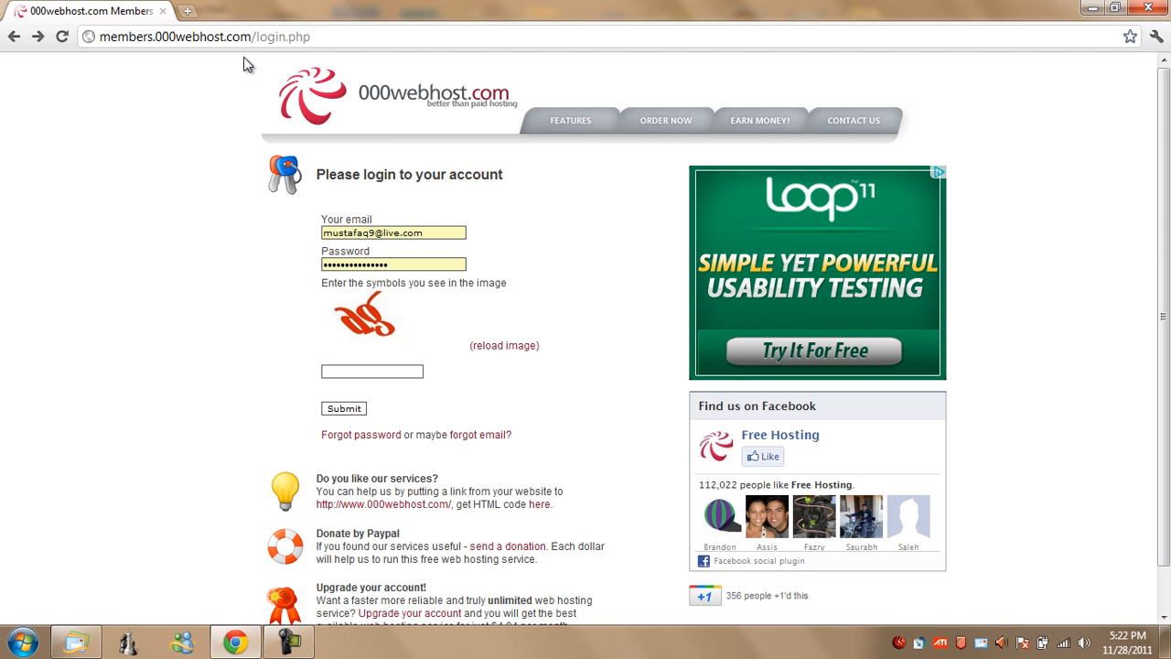
{"action": "triple_click", "coordinate": [393, 232]}
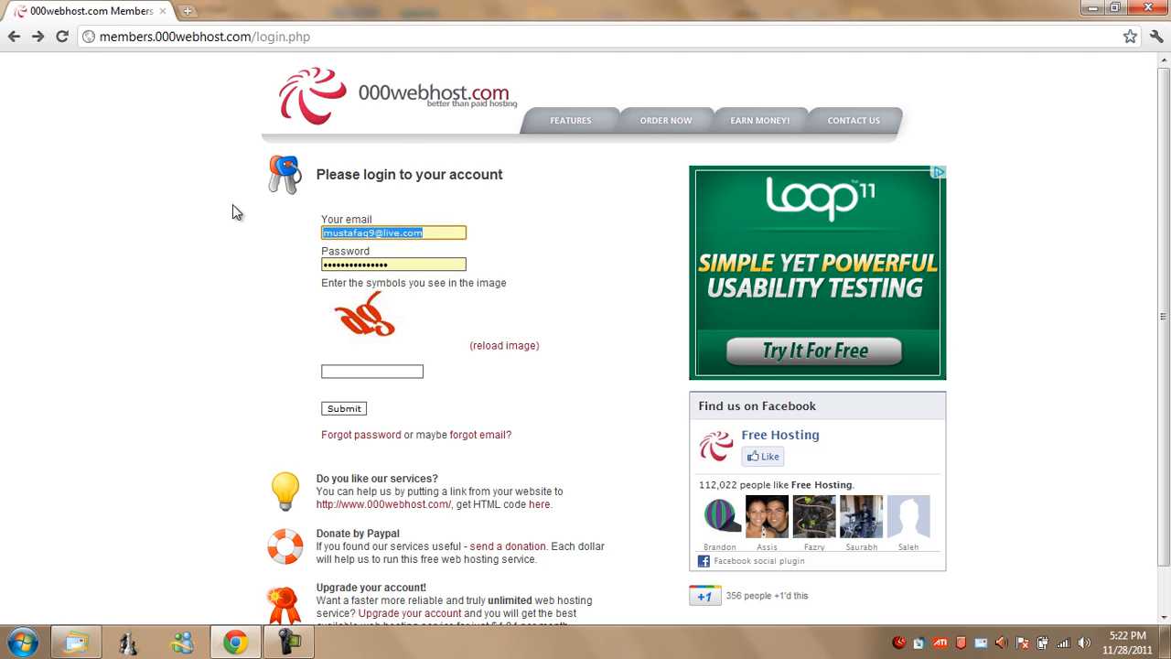
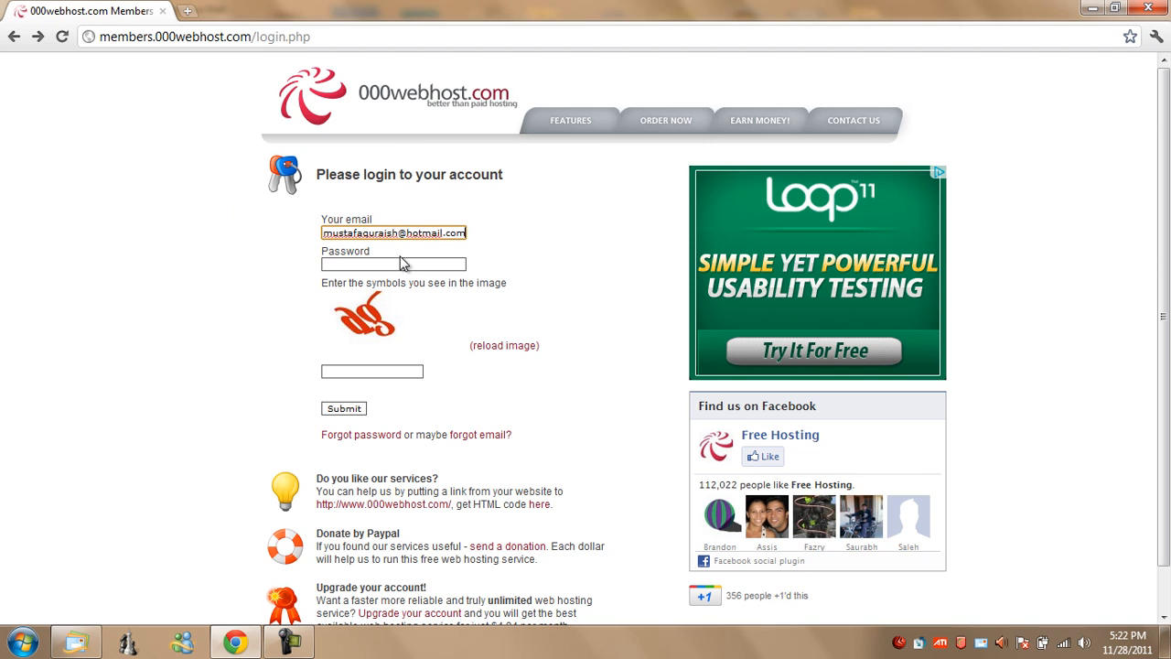
- Enter the account password and captcha symbols and submit the member login
{"action": "left_click", "coordinate": [393, 264]}
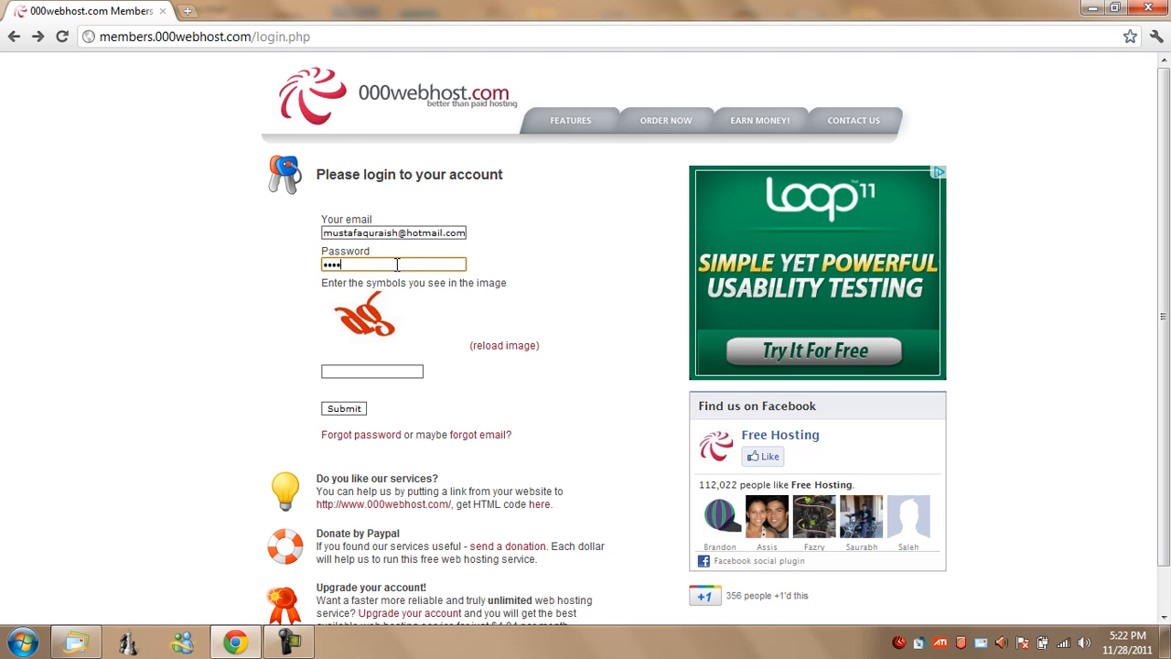
{"action": "type", "text": "password"}
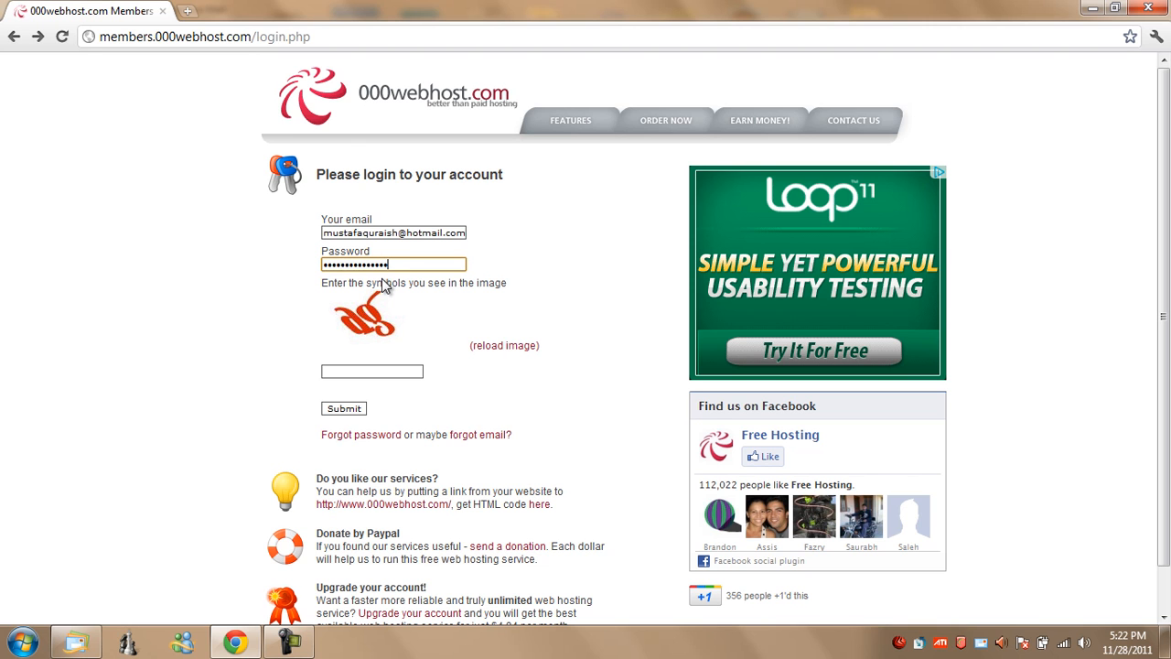
{"action": "type", "text": "ag"}
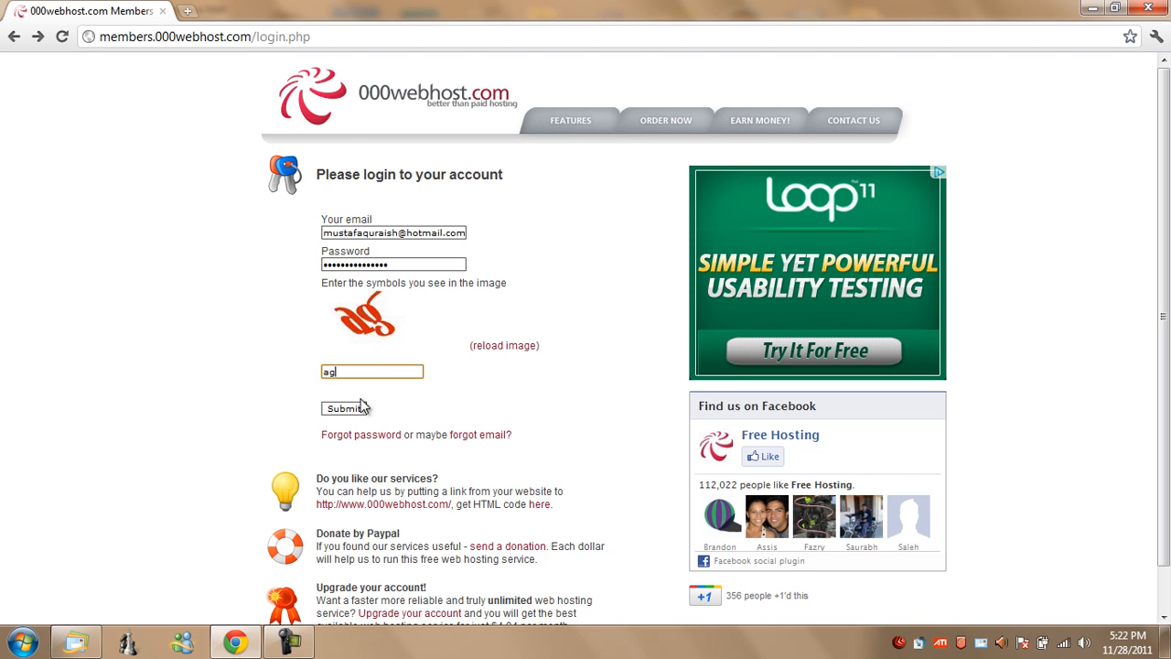
{"action": "left_click", "coordinate": [344, 408]}
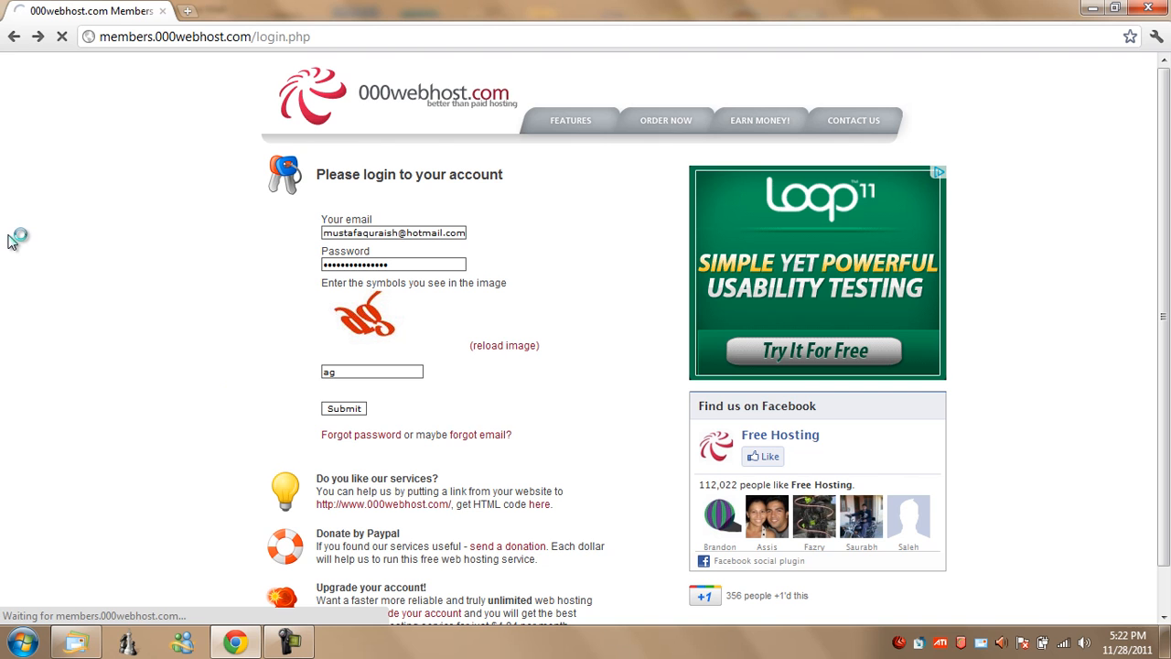
- Finish logging in and dismiss Chrome's offer to save the password
{"action": "left_click", "coordinate": [343, 408]}
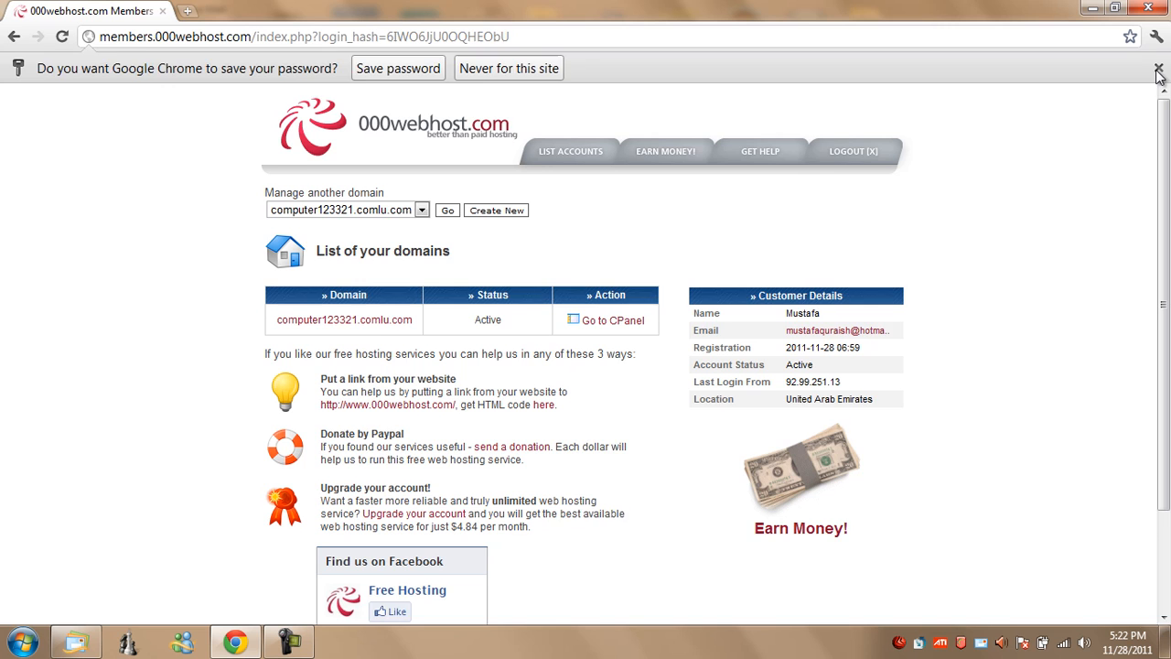
{"action": "left_click", "coordinate": [1158, 68]}
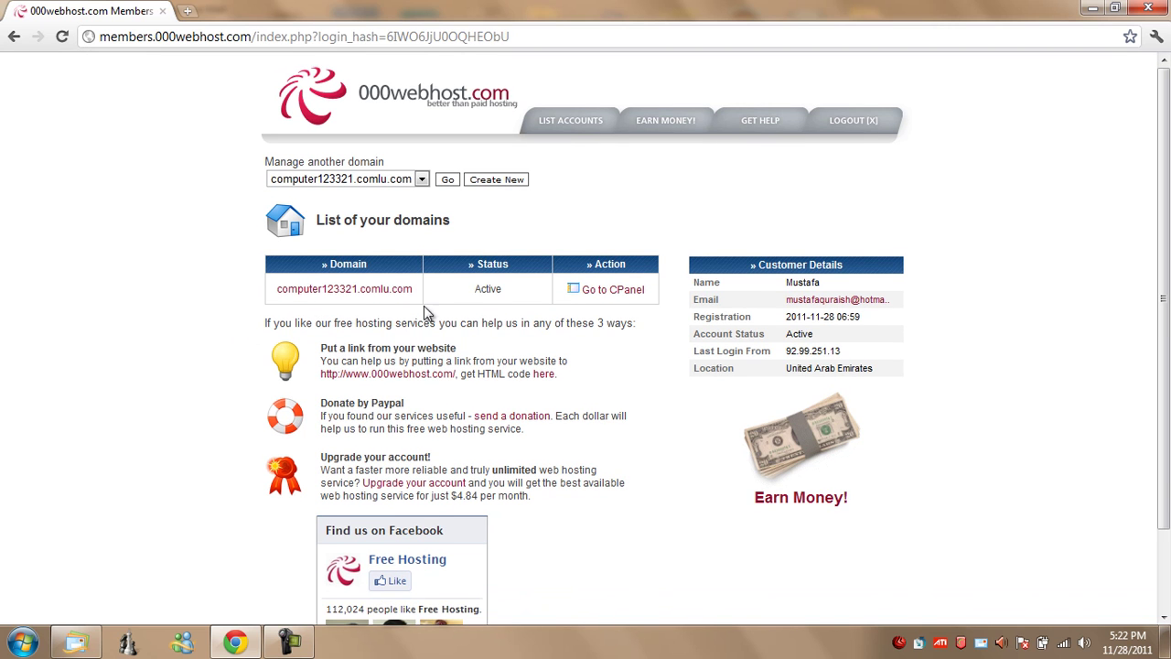
{"action": "mouse_move", "coordinate": [296, 306]}
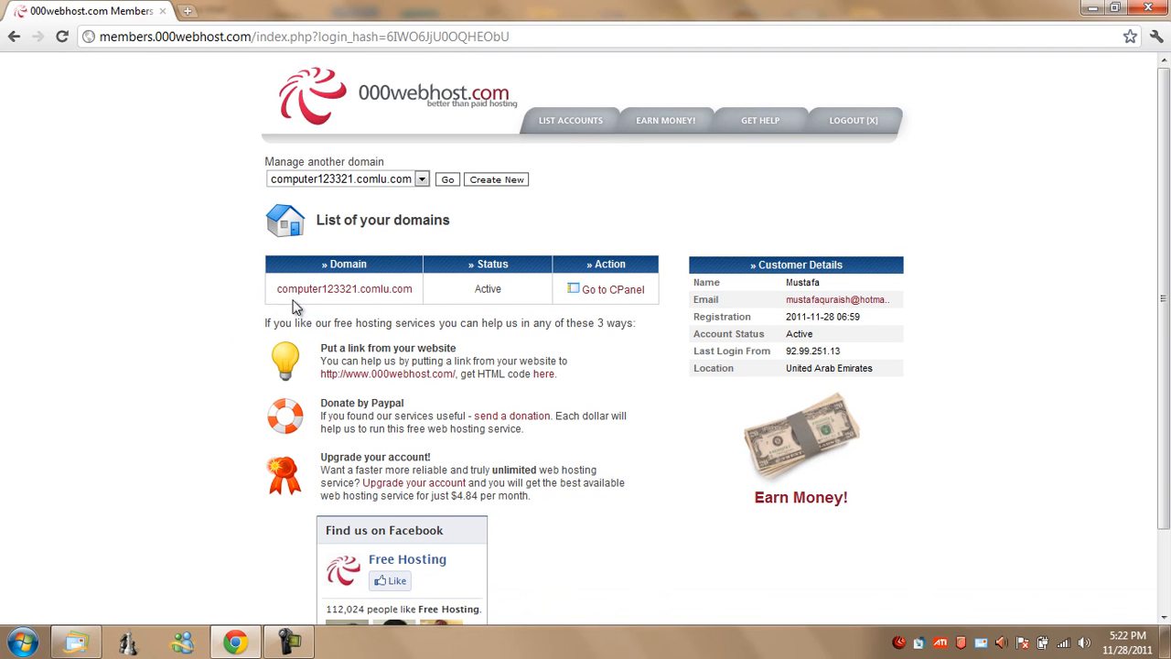
{"action": "mouse_move", "coordinate": [398, 310]}
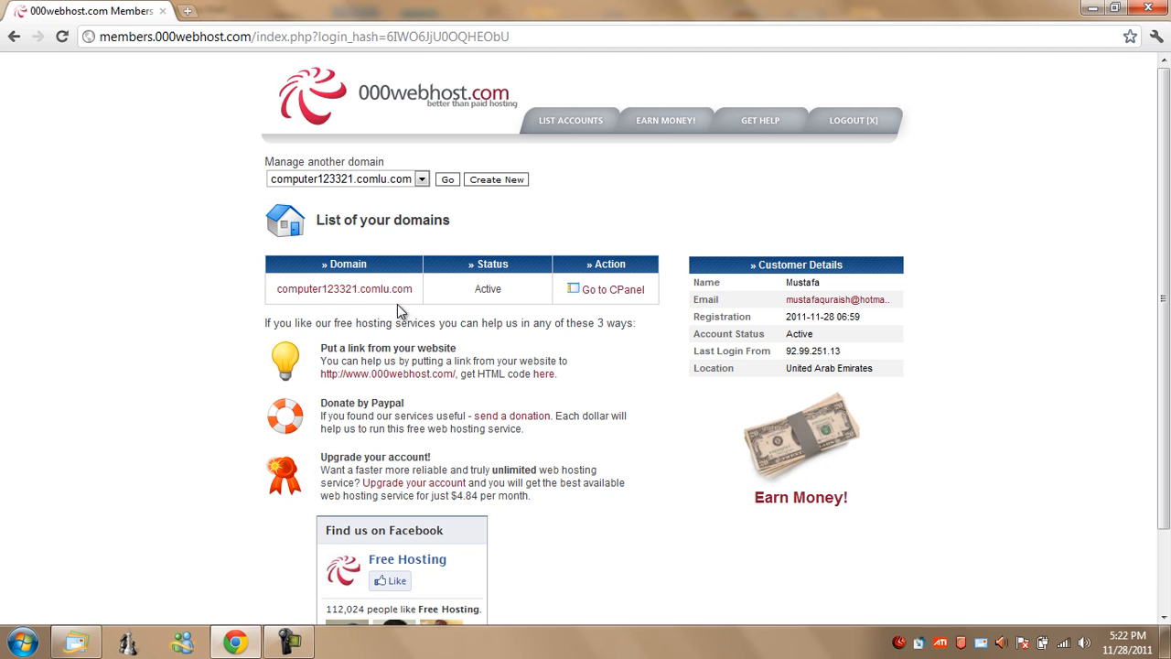
{"action": "mouse_move", "coordinate": [330, 302]}
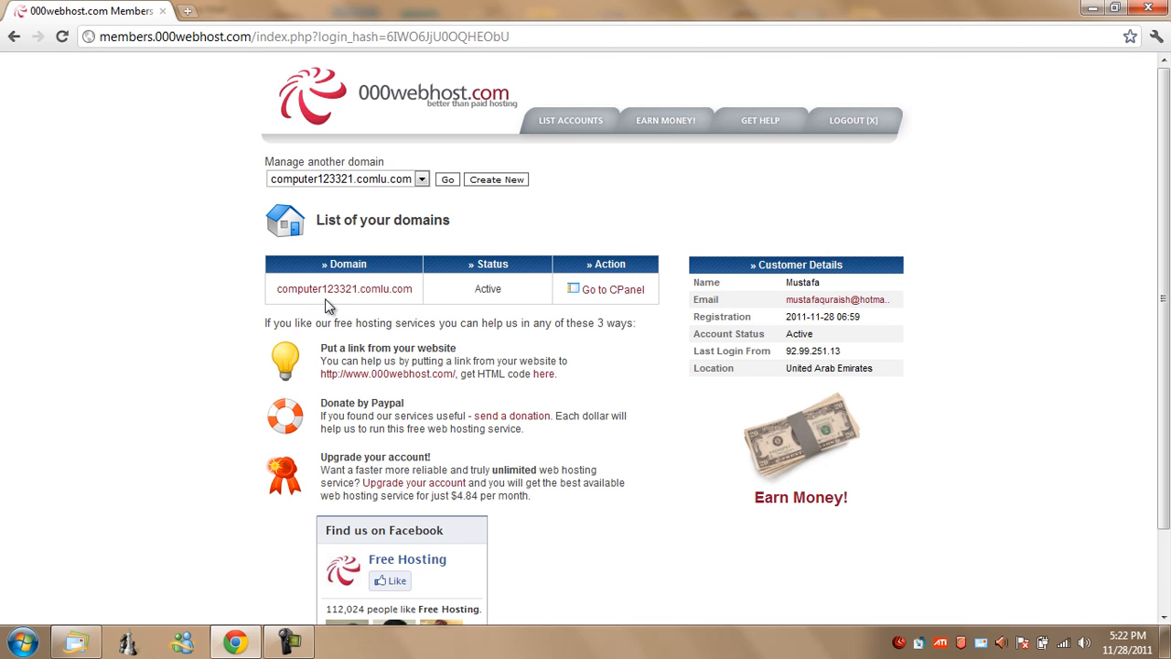
{"action": "mouse_move", "coordinate": [626, 307]}
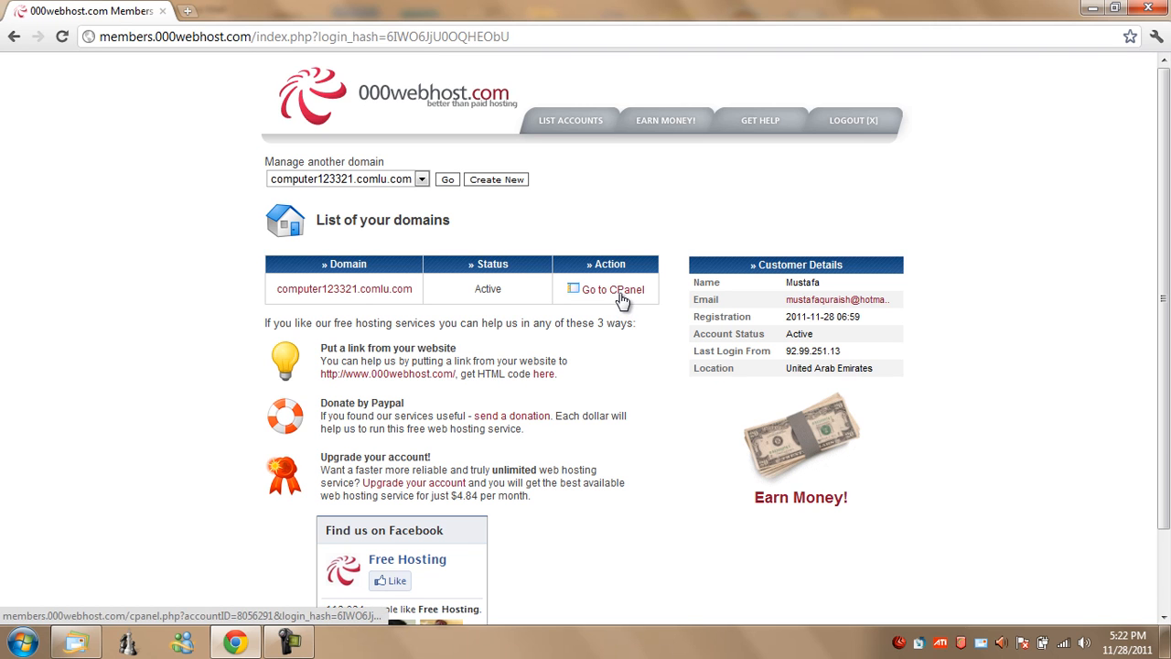
{"action": "mouse_move", "coordinate": [625, 300]}
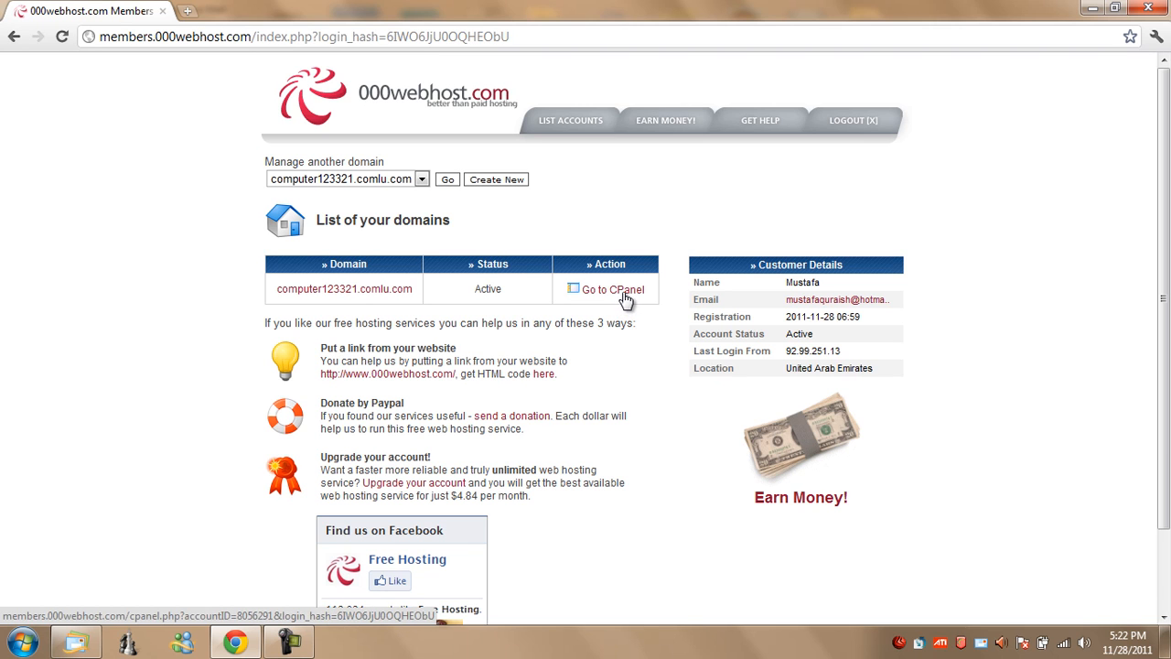
- Enter the domain's control panel and view its FTP login and upload details
{"action": "left_click", "coordinate": [610, 289]}
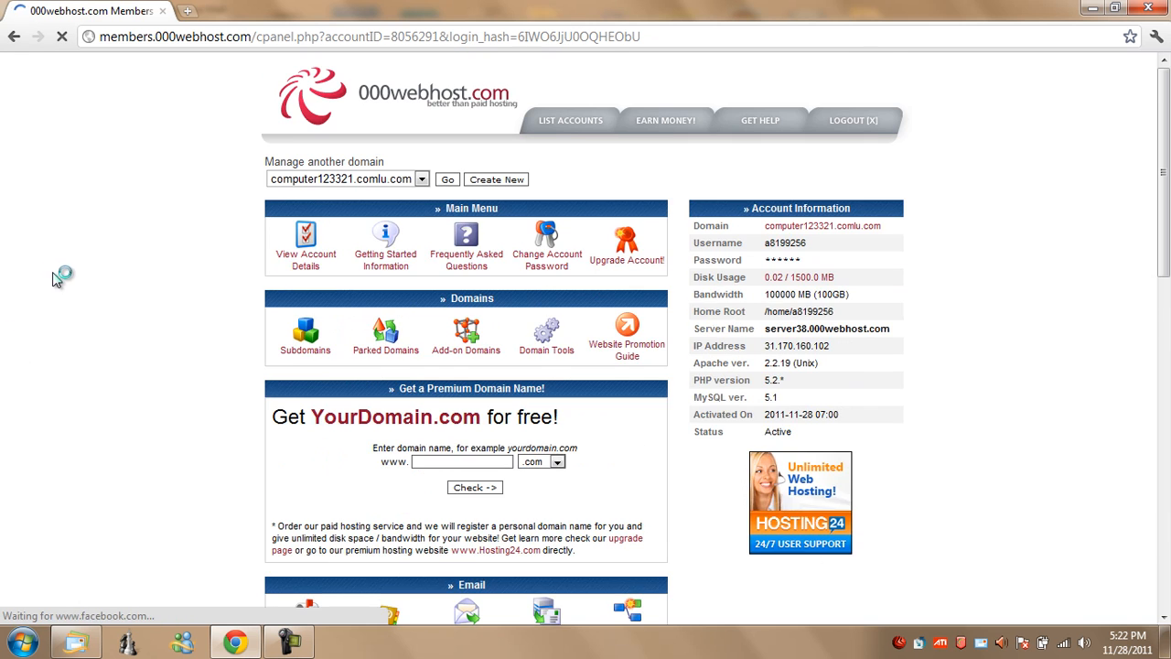
{"action": "scroll", "scroll_direction": "down", "scroll_amount": 3}
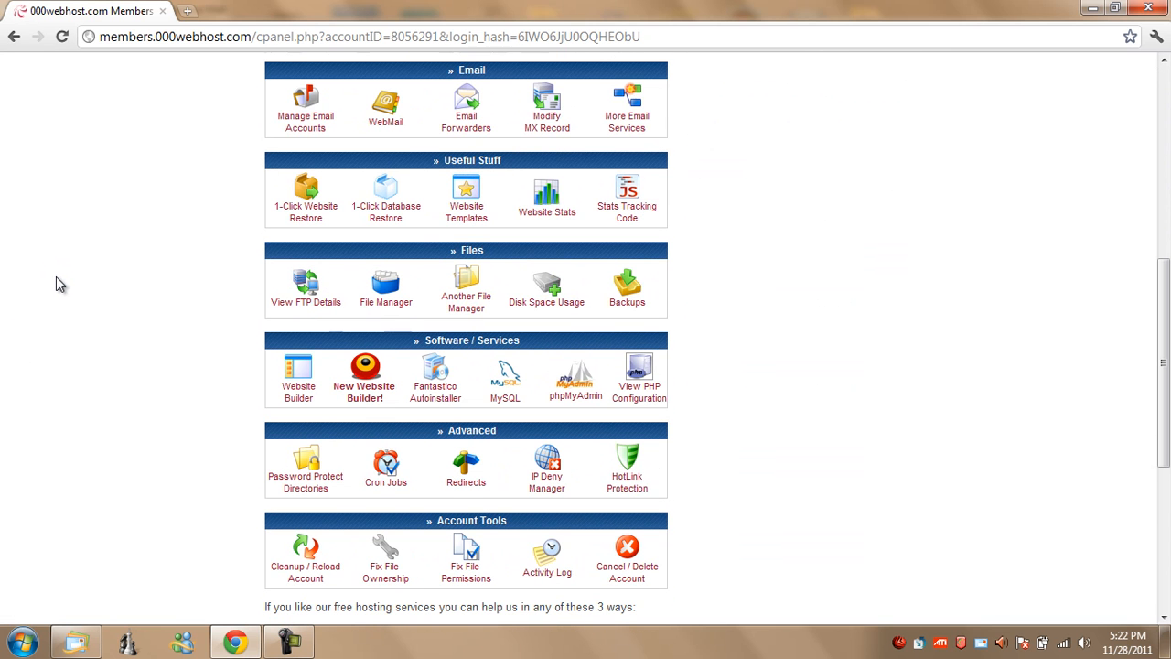
{"action": "mouse_move", "coordinate": [295, 306]}
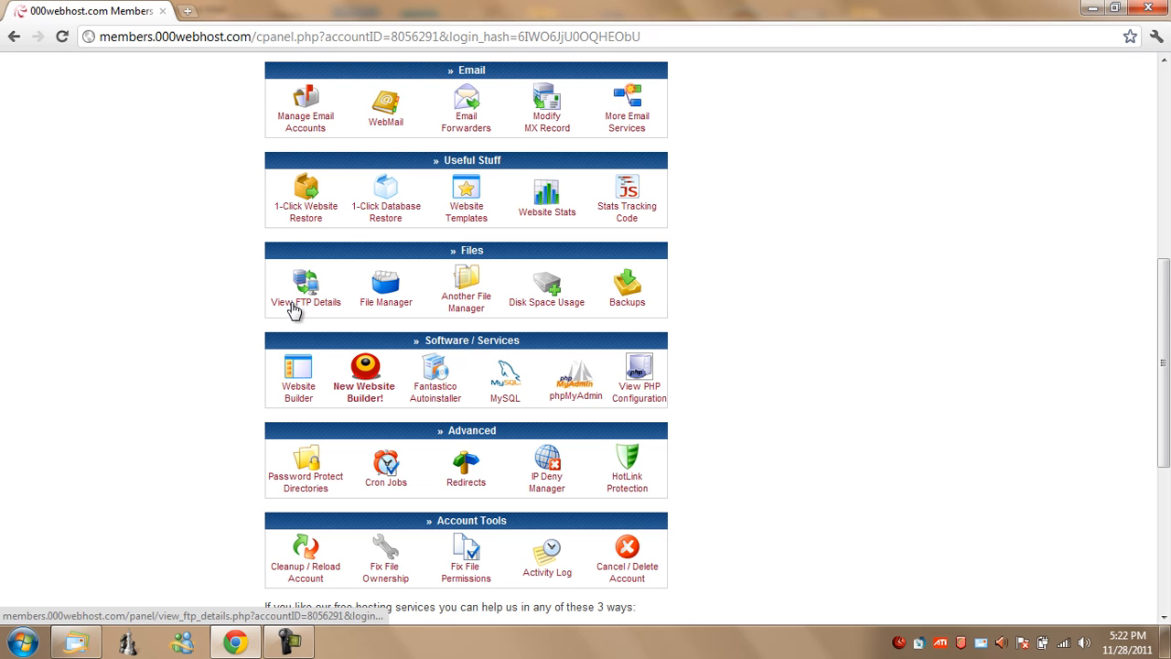
{"action": "left_click", "coordinate": [305, 288]}
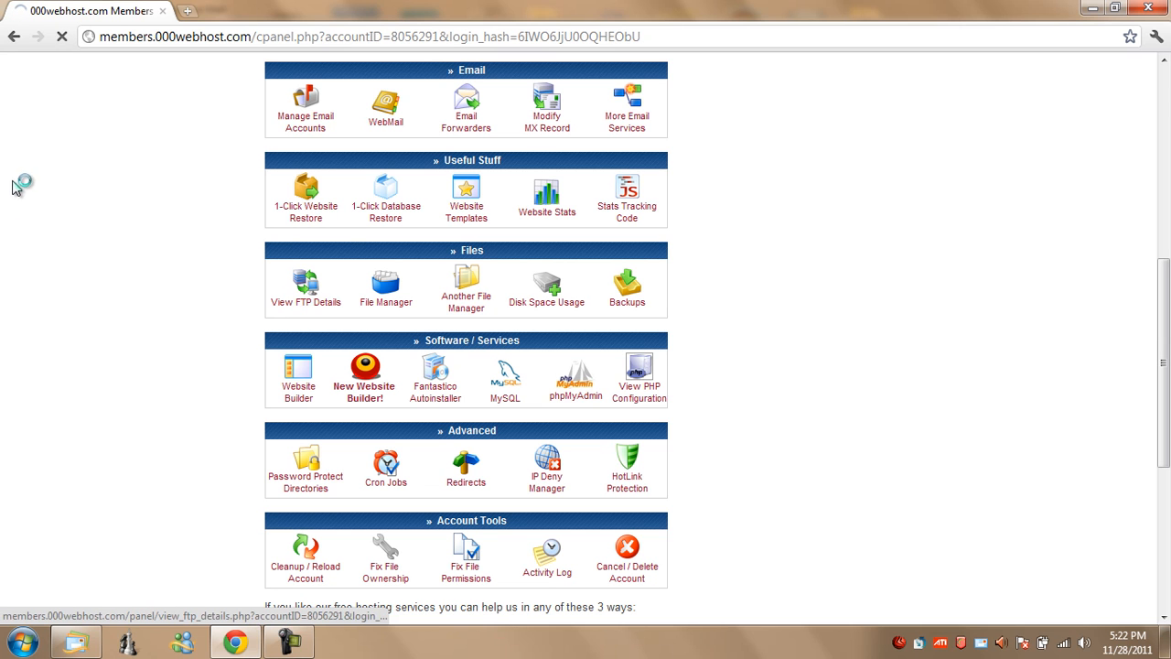
{"action": "left_click", "coordinate": [304, 288]}
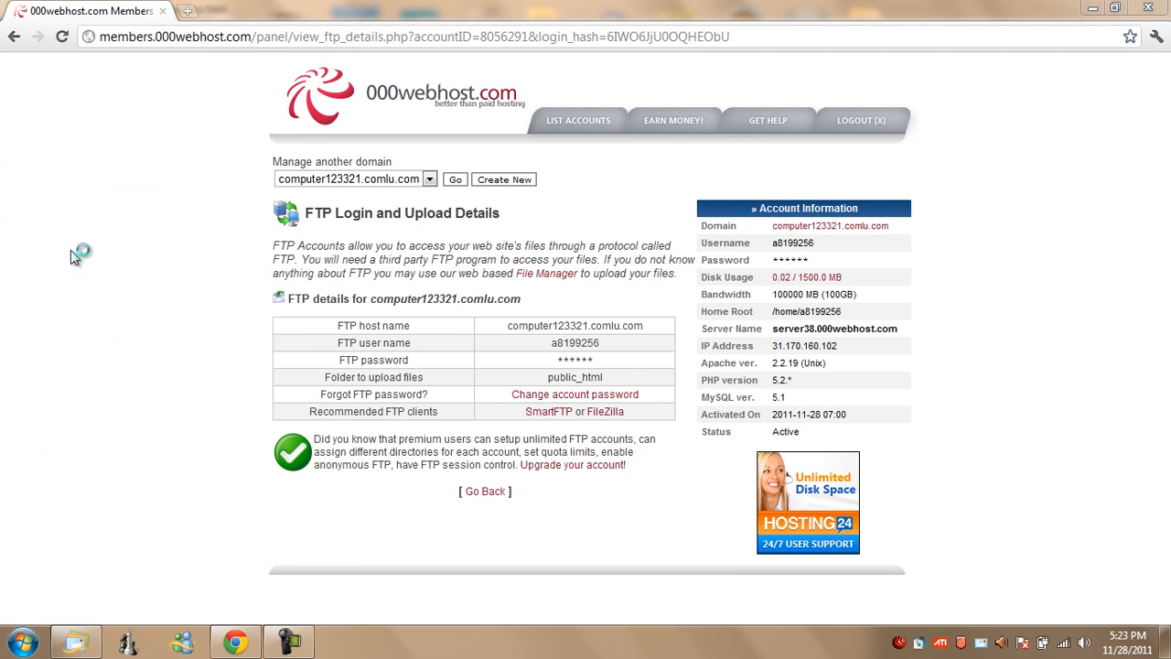
{"action": "mouse_move", "coordinate": [610, 359]}
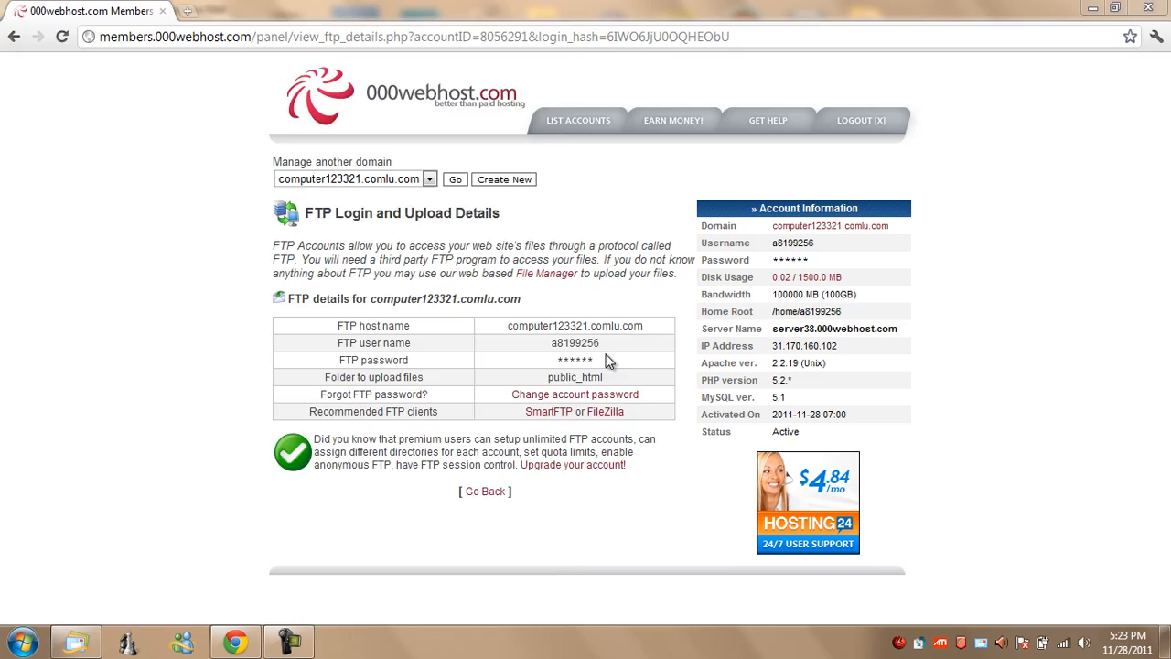
- Launch FileZilla and review the saved FTP sites in its Site Manager
{"action": "left_click", "coordinate": [341, 641]}
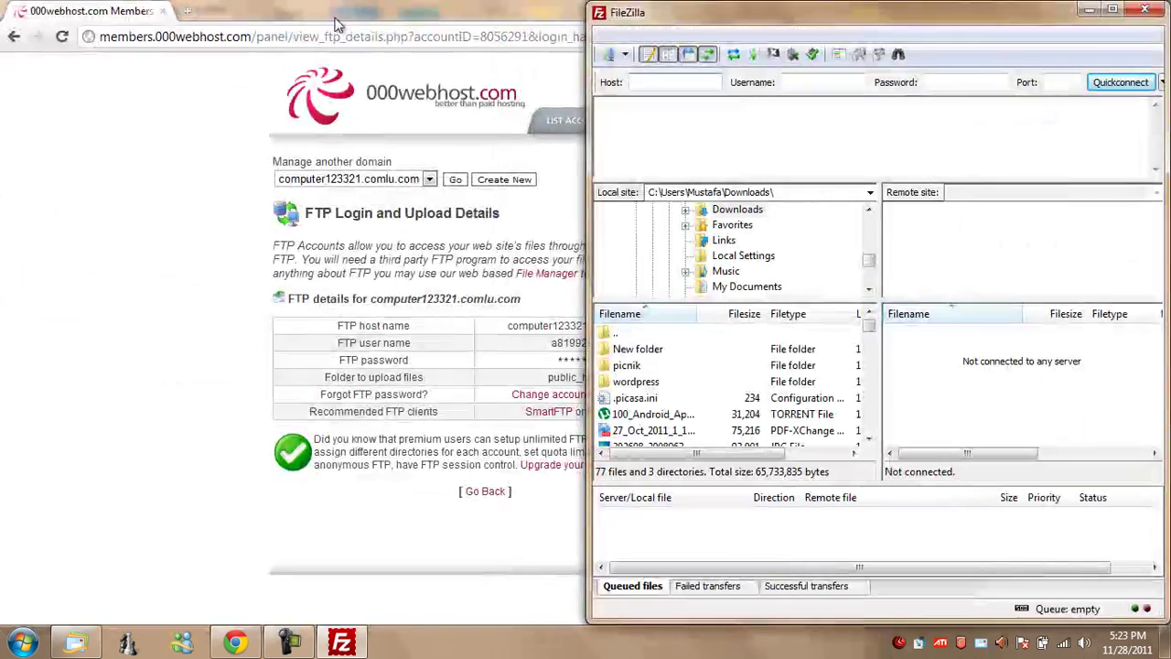
{"action": "left_click", "coordinate": [625, 54]}
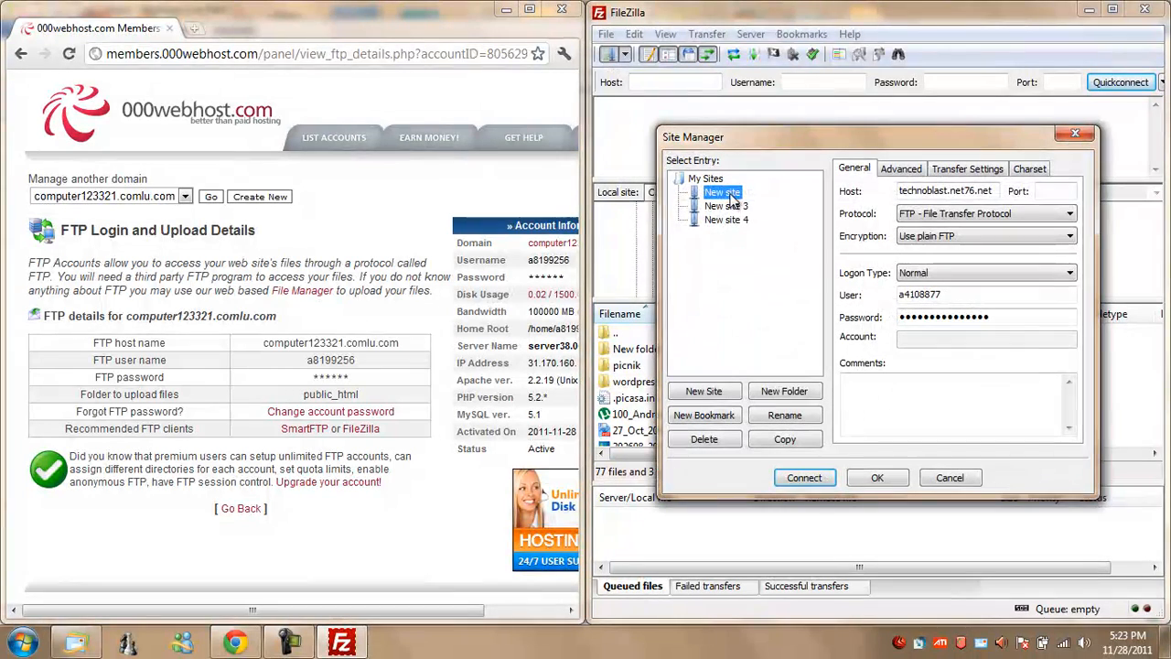
{"action": "left_click", "coordinate": [727, 219]}
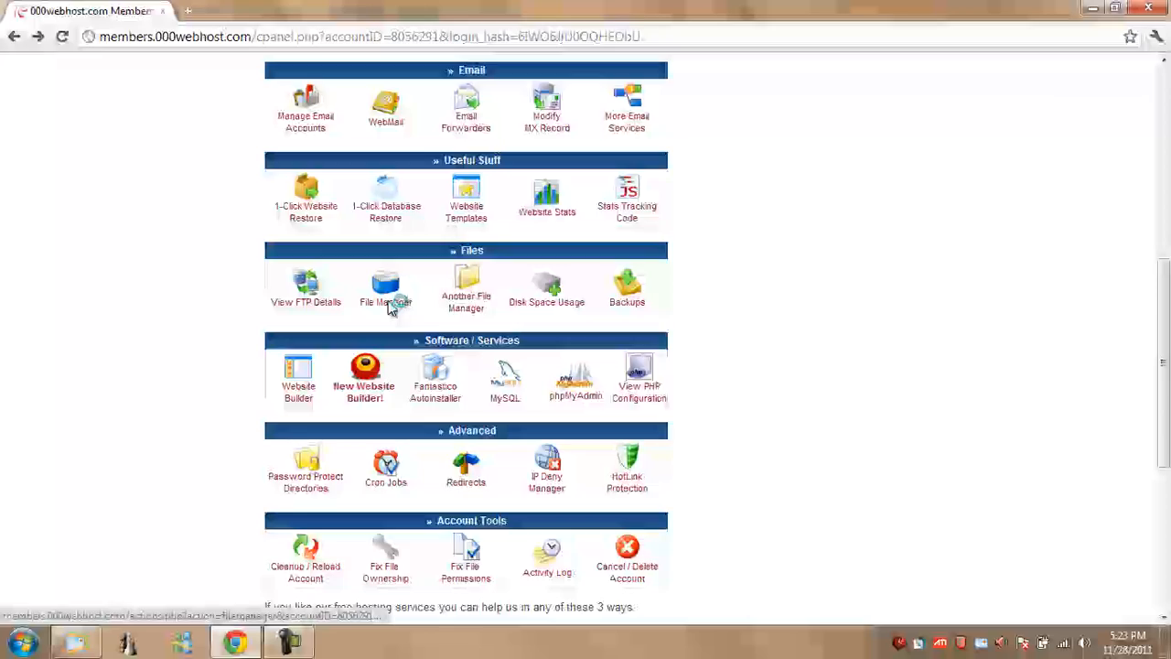
- Log into the web file manager with the FTP password to reach the account's root folder
{"action": "left_click", "coordinate": [385, 289]}
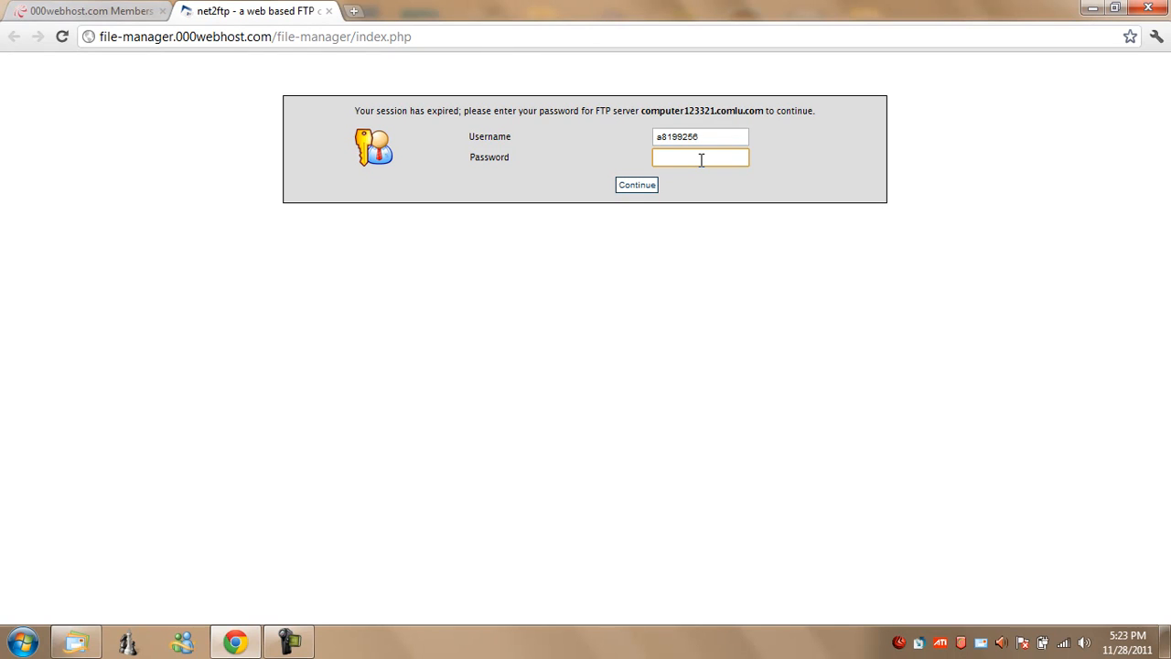
{"action": "type", "text": "password"}
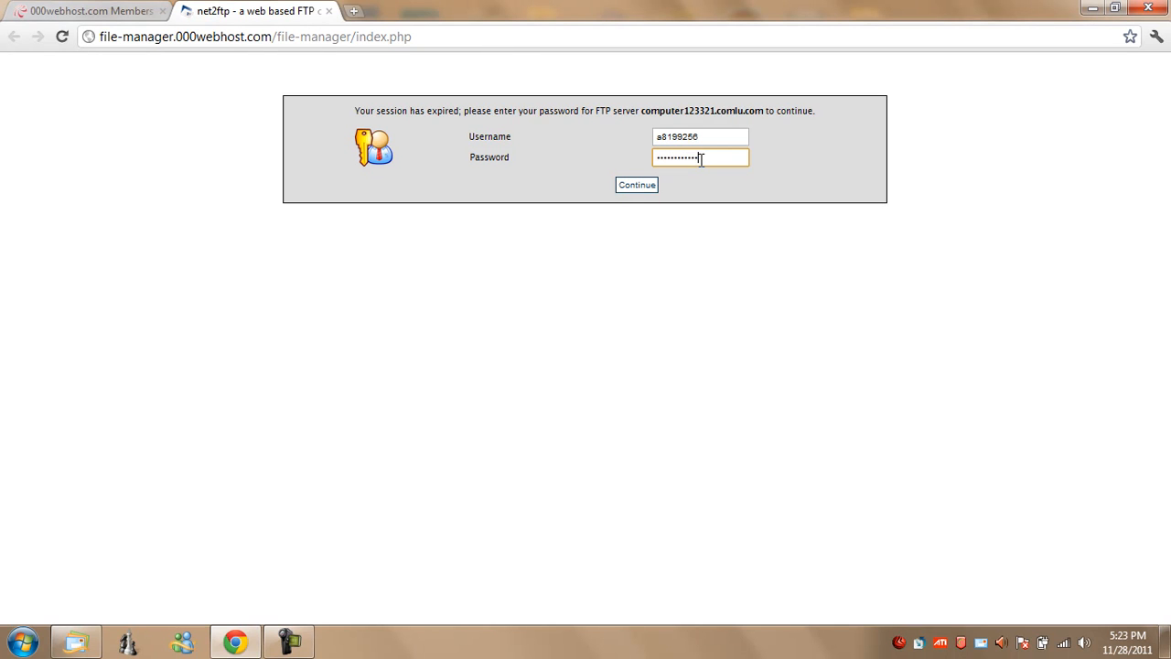
{"action": "left_click", "coordinate": [636, 185]}
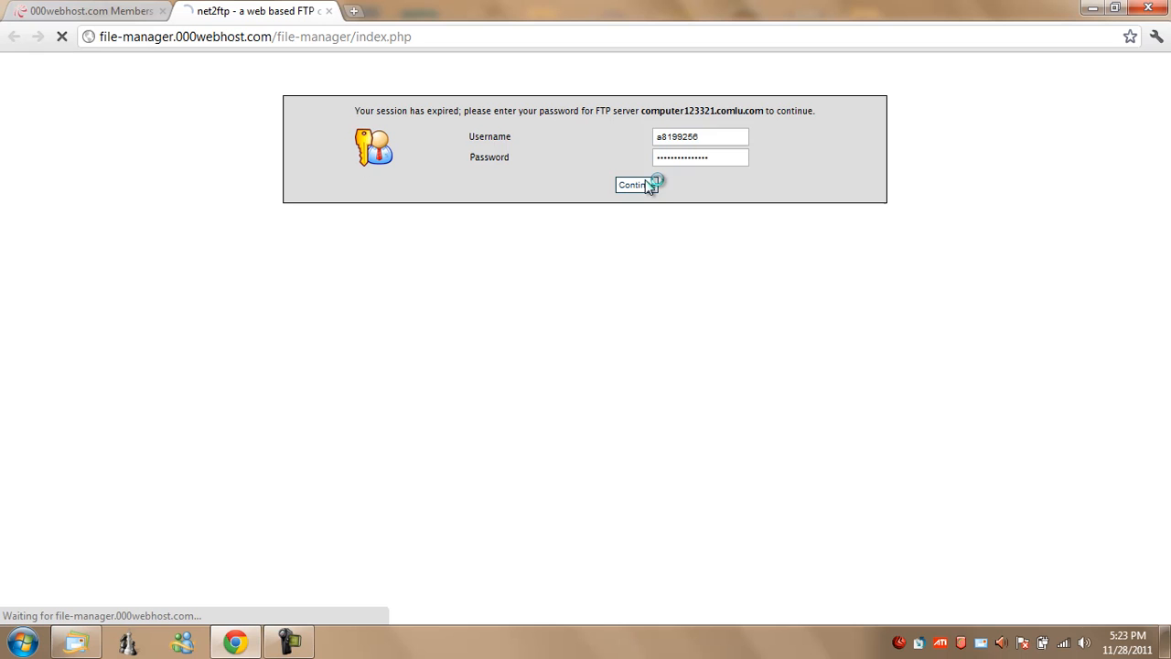
{"action": "left_click", "coordinate": [634, 185]}
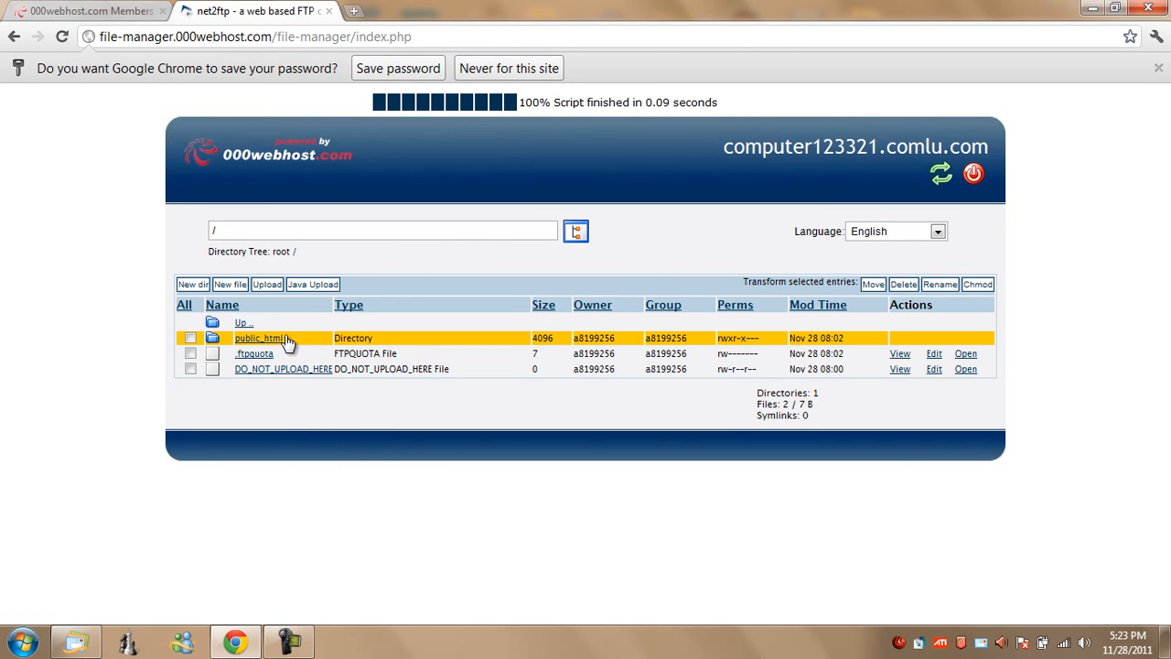
- Enter the public_html folder and start an upload into it
{"action": "left_click", "coordinate": [259, 337]}
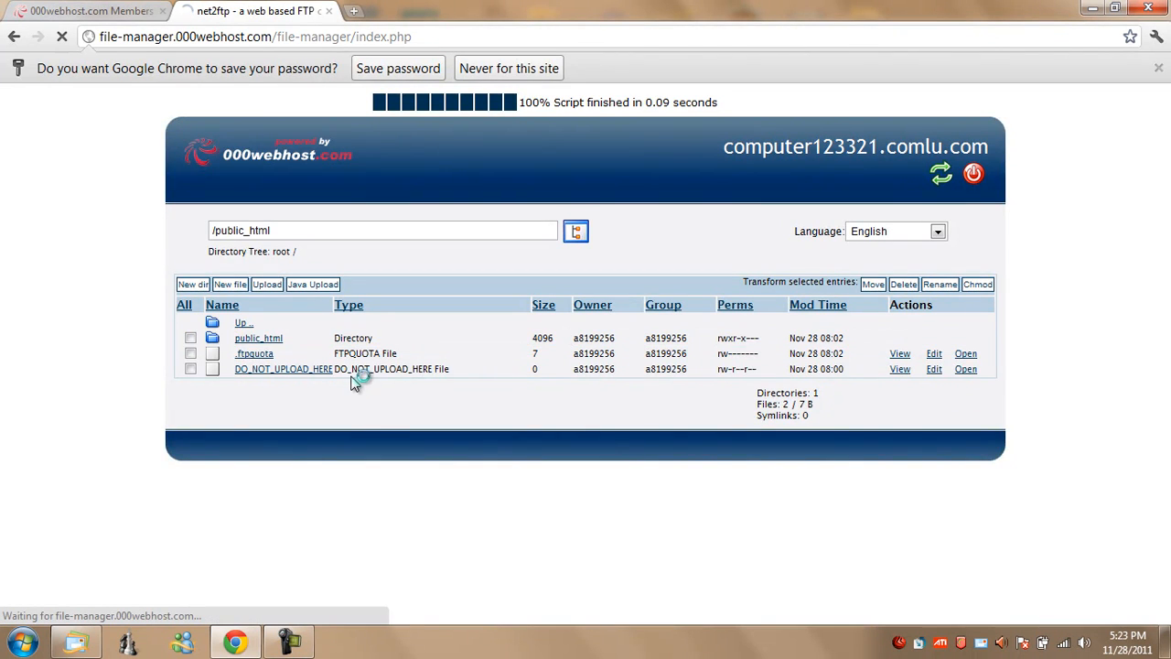
{"action": "left_click", "coordinate": [258, 338]}
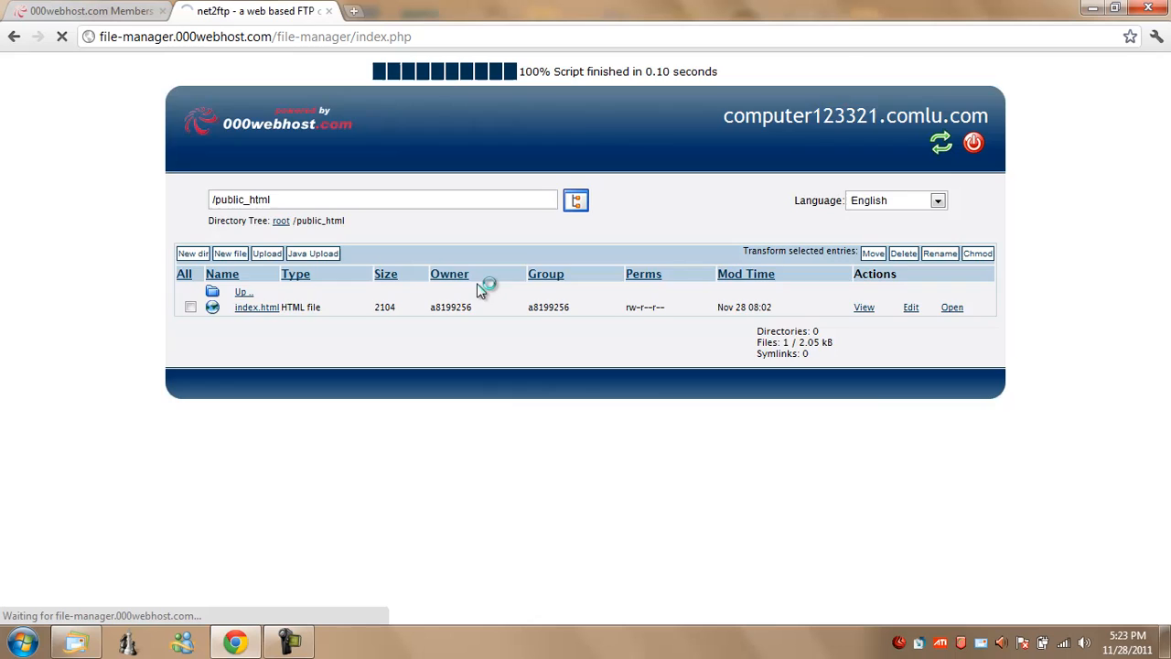
{"action": "left_click", "coordinate": [267, 253]}
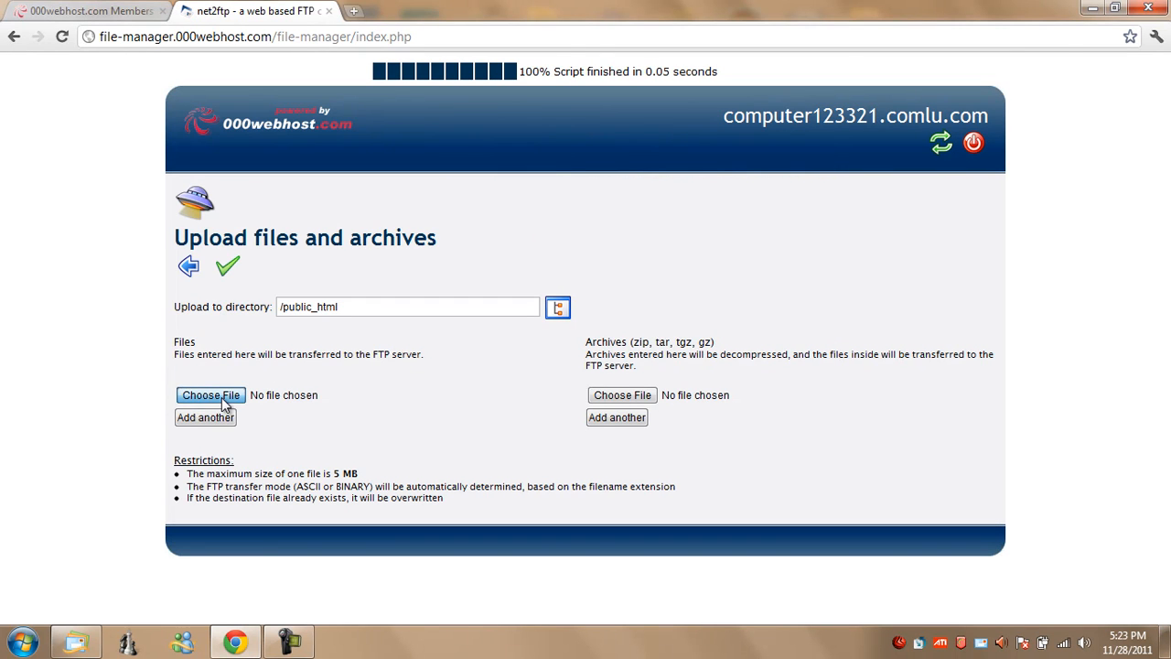
- Upload index.html from the Desktop into public_html and return to the control panel
{"action": "left_click", "coordinate": [211, 394]}
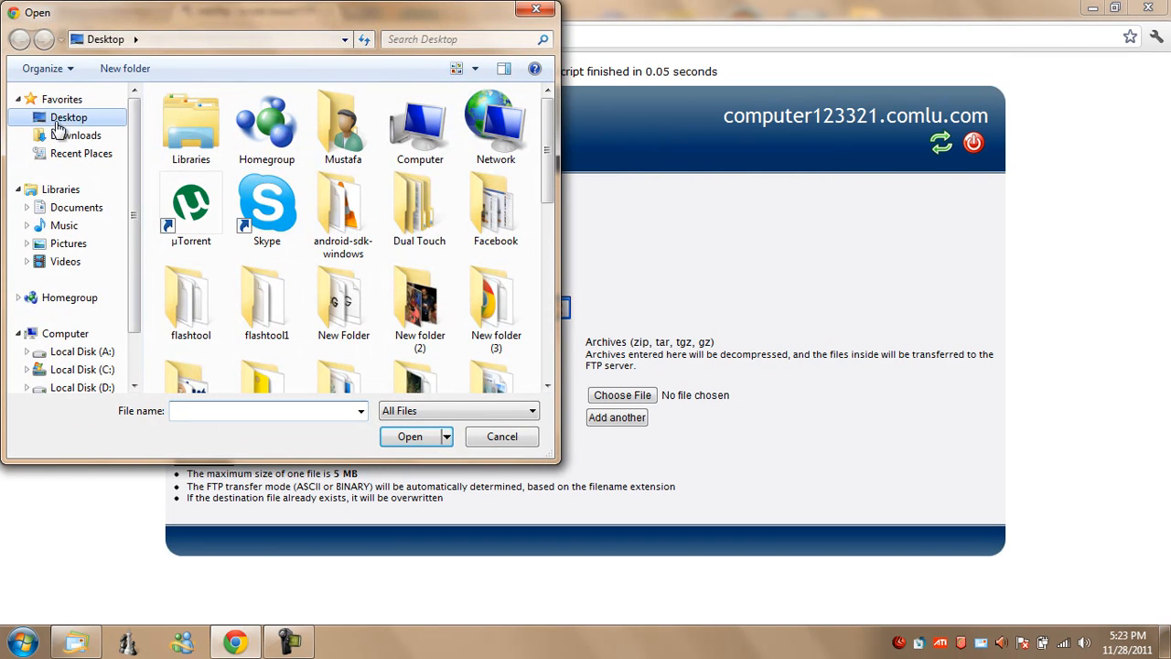
{"action": "scroll", "scroll_direction": "down", "scroll_amount": 3}
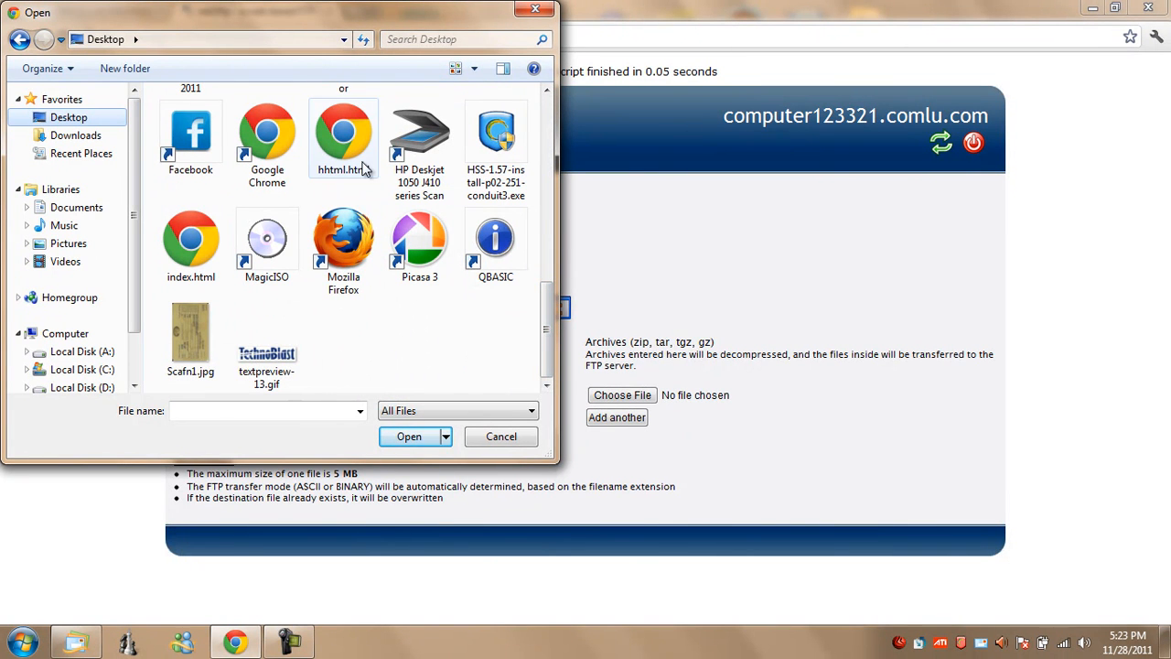
{"action": "left_click", "coordinate": [190, 238]}
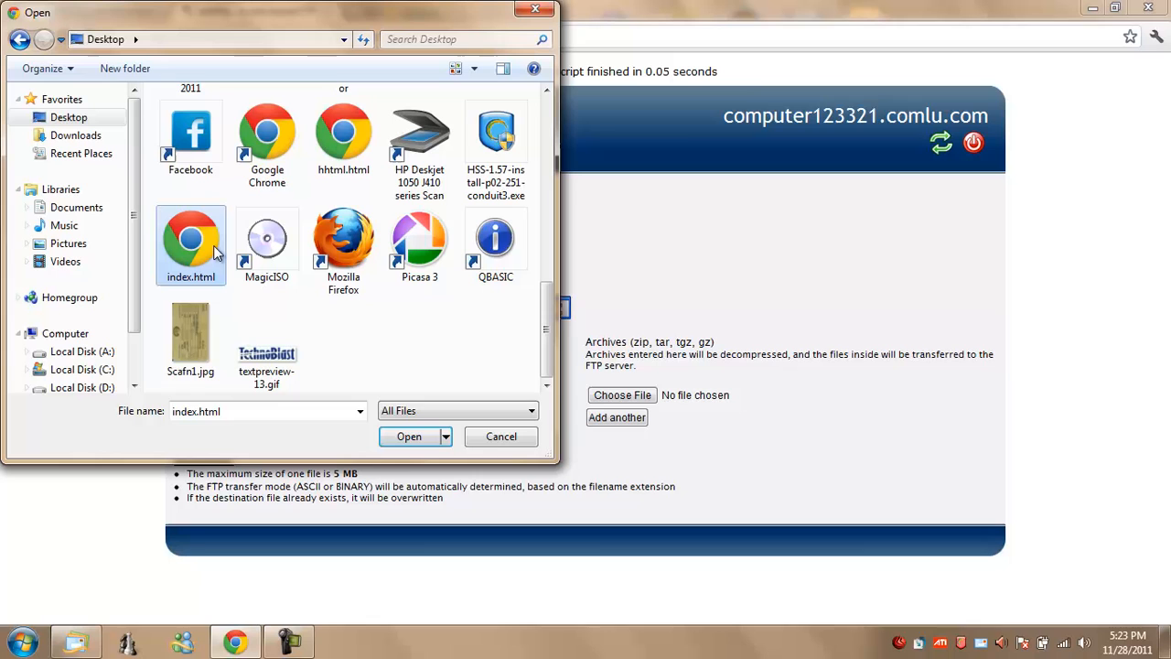
{"action": "mouse_move", "coordinate": [224, 257]}
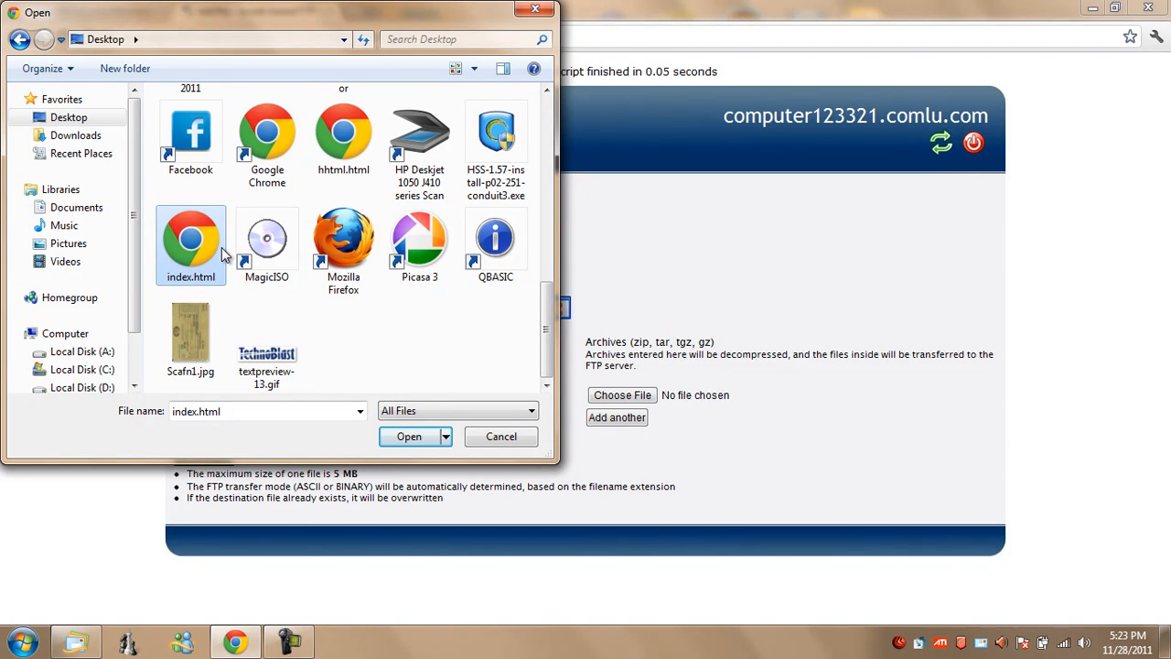
{"action": "mouse_move", "coordinate": [193, 300]}
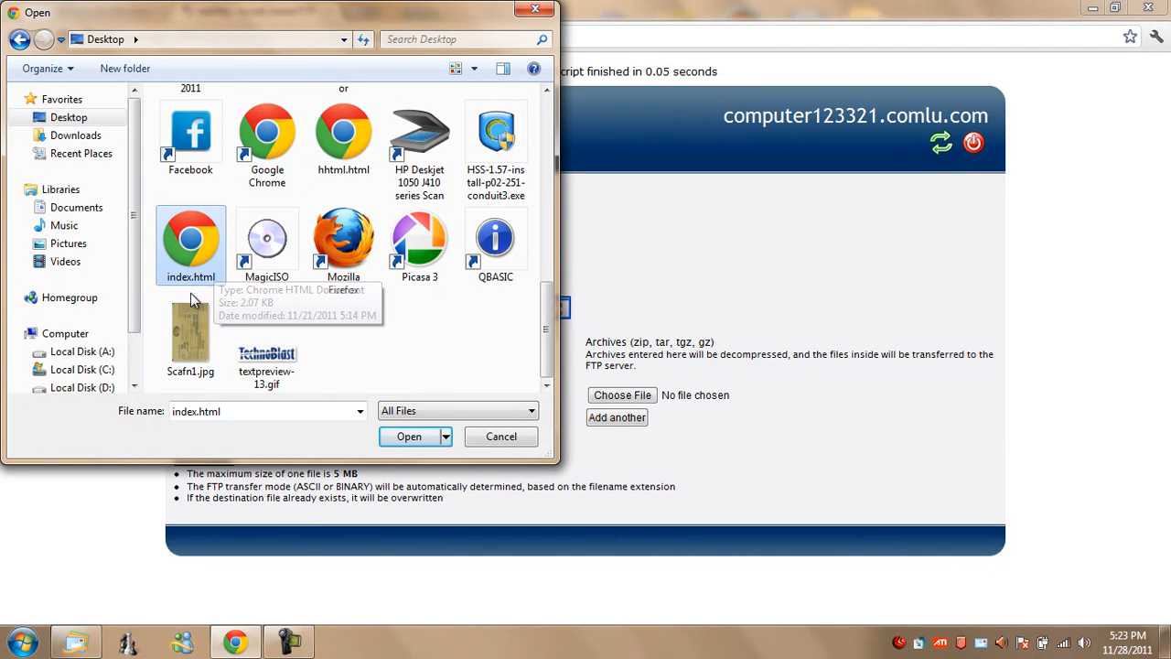
{"action": "left_click", "coordinate": [409, 436]}
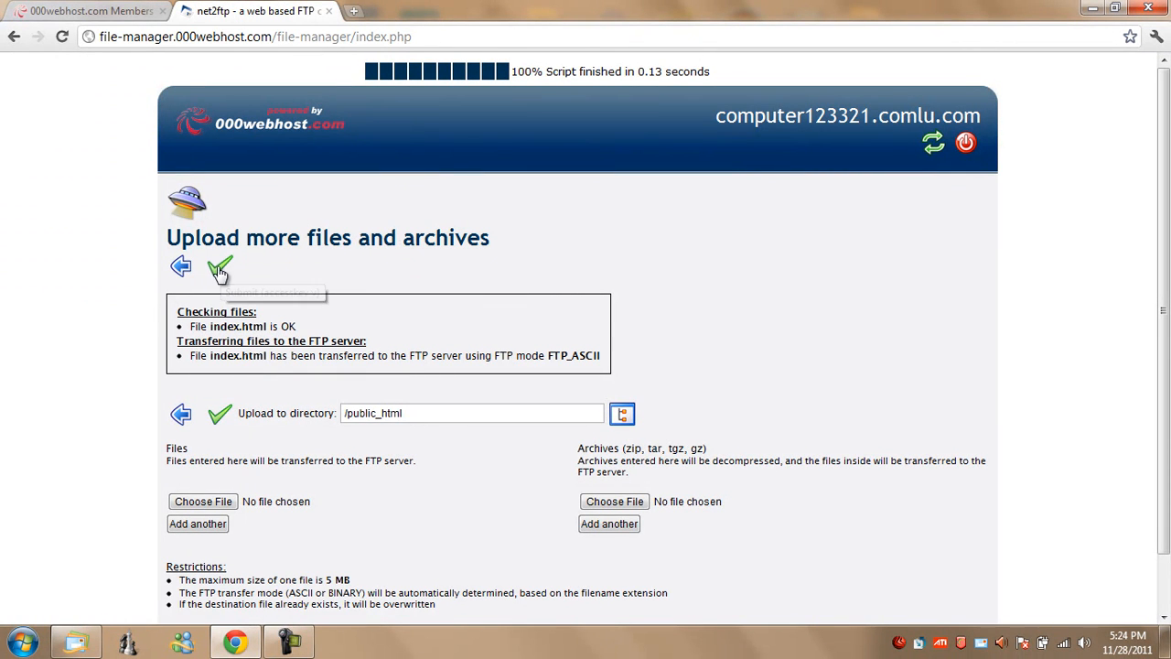
{"action": "left_click", "coordinate": [220, 265]}
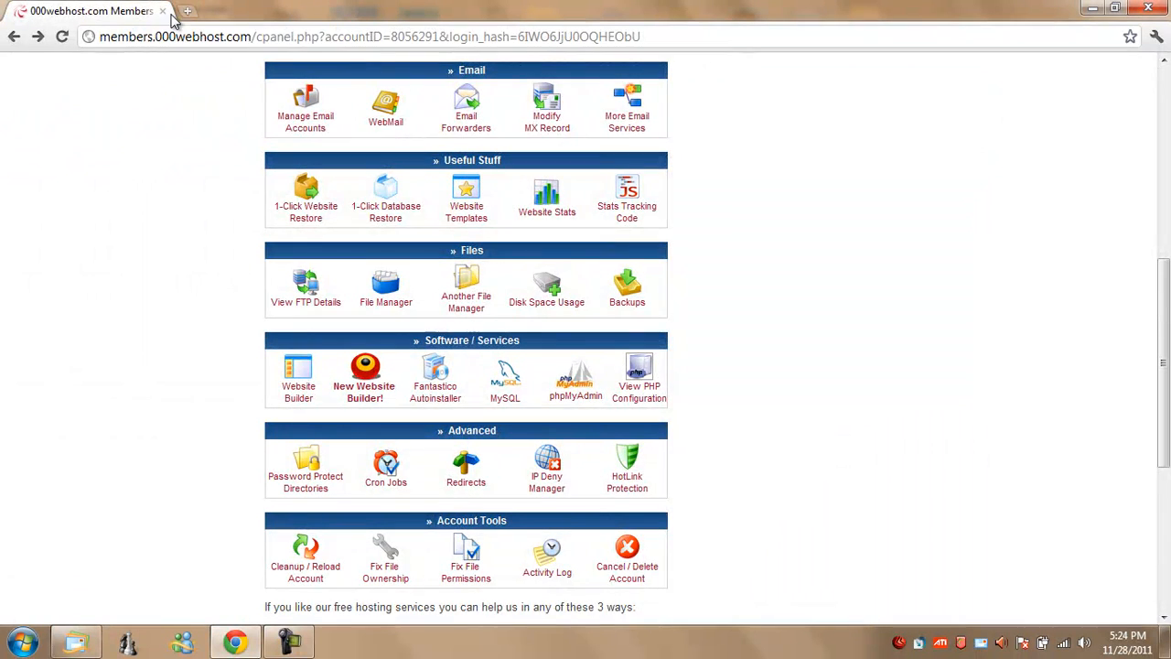
{"action": "left_click", "coordinate": [188, 11]}
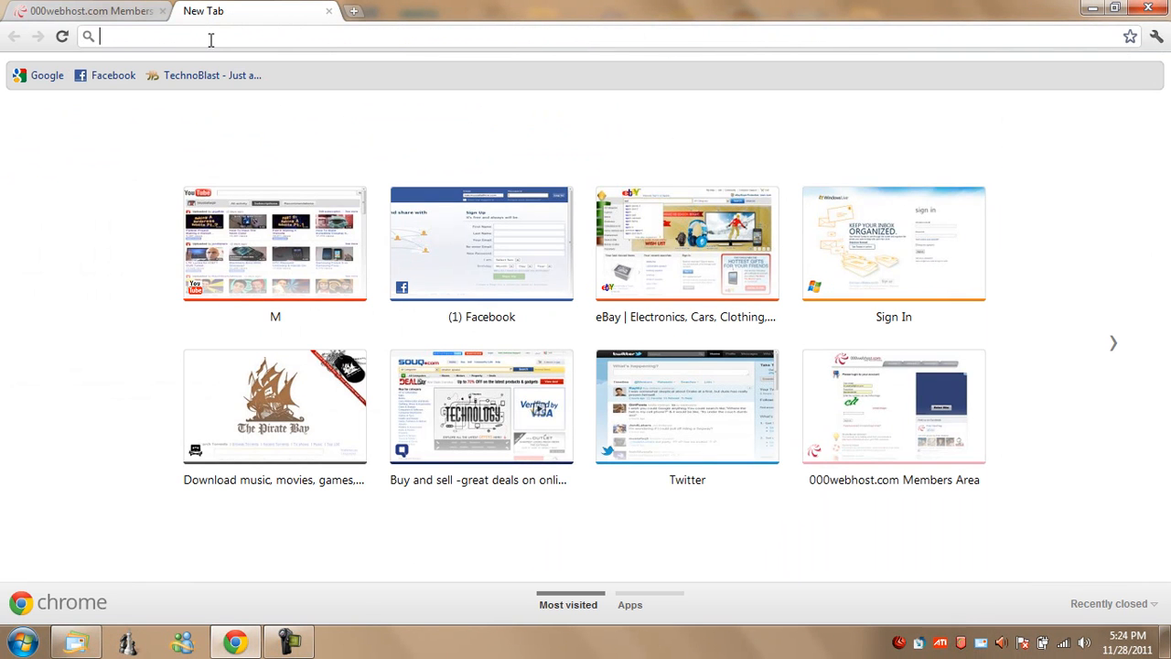
{"action": "type", "text": "www.computer"}
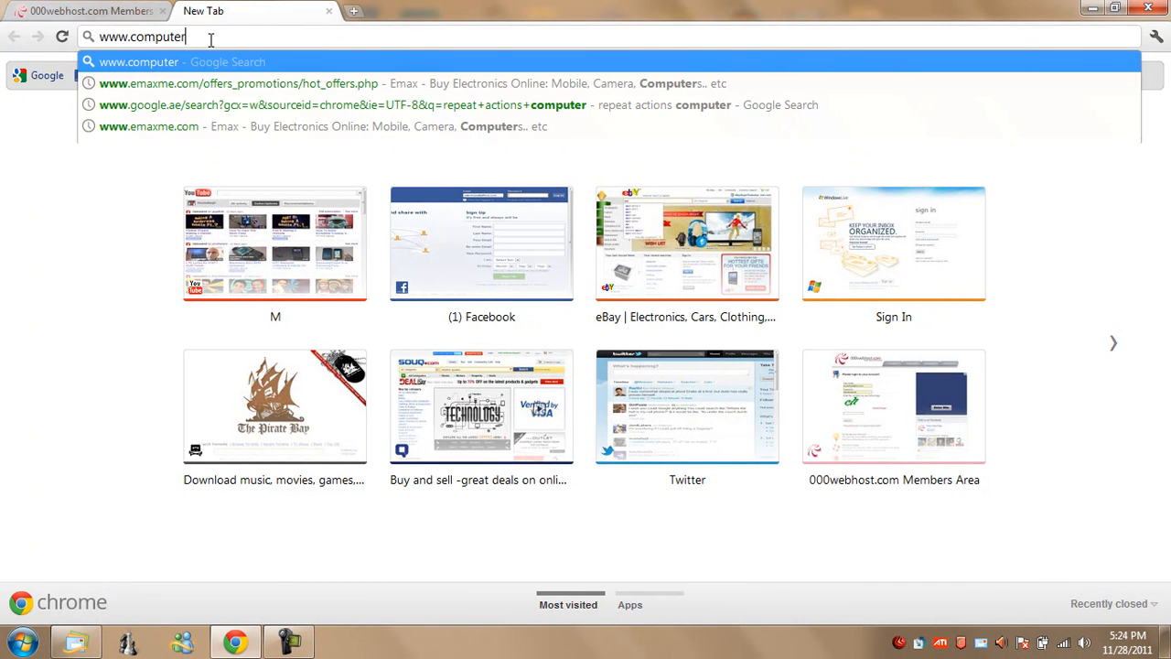
{"action": "type", "text": "123321"}
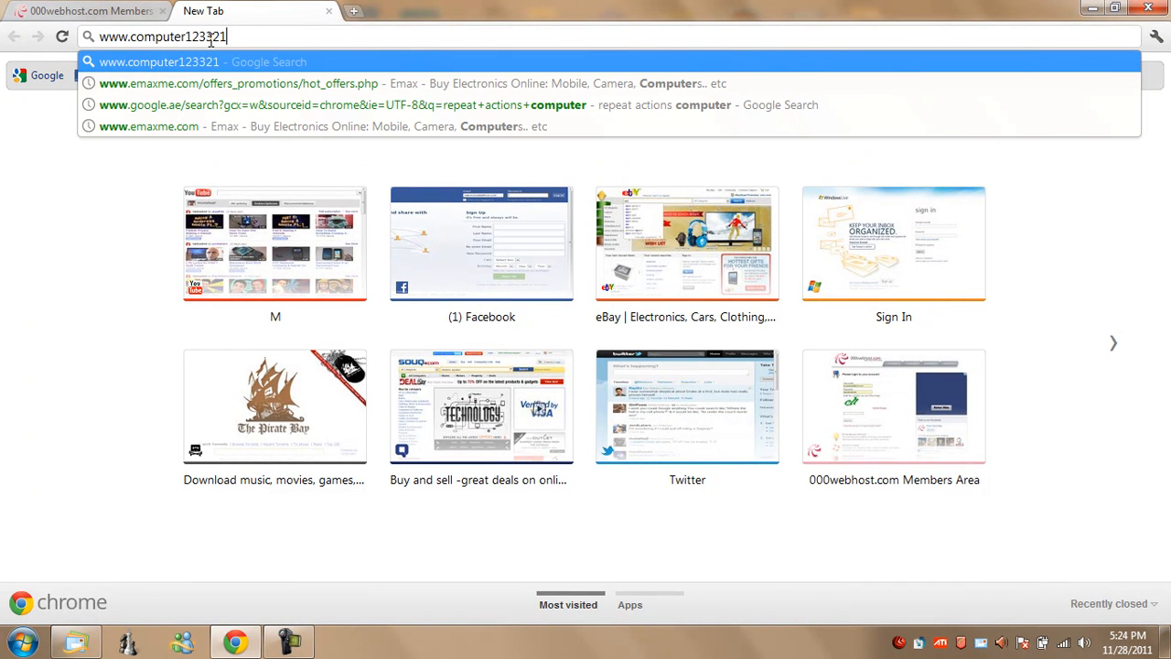
{"action": "type", "text": ".co"}
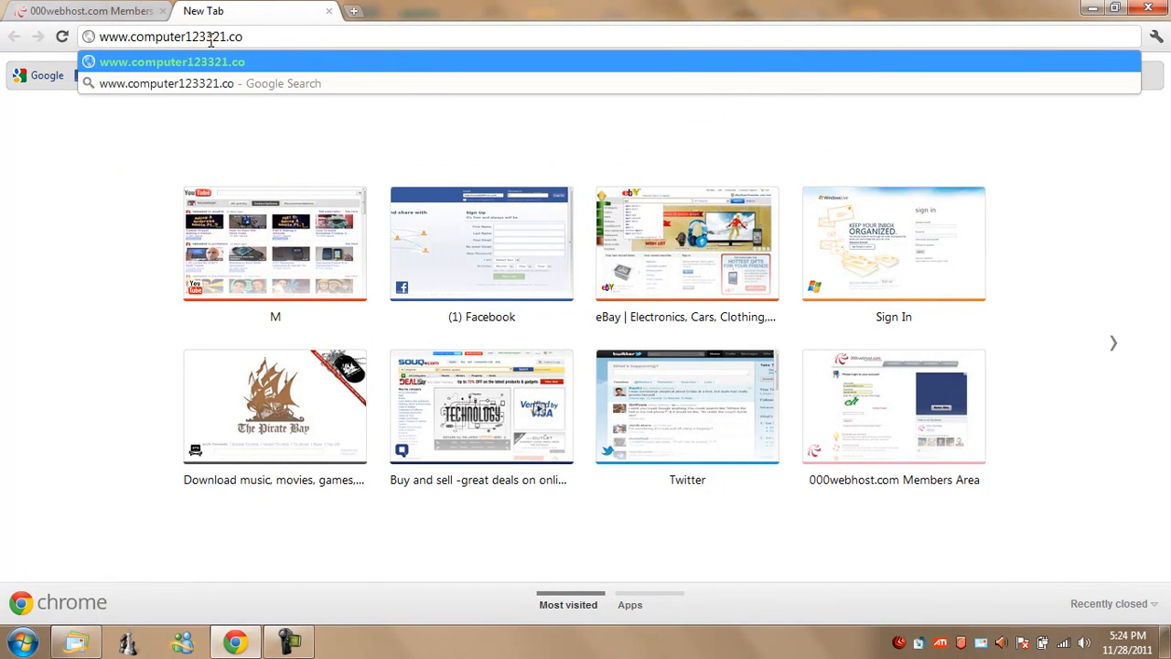
{"action": "type", "text": "mlu.com"}
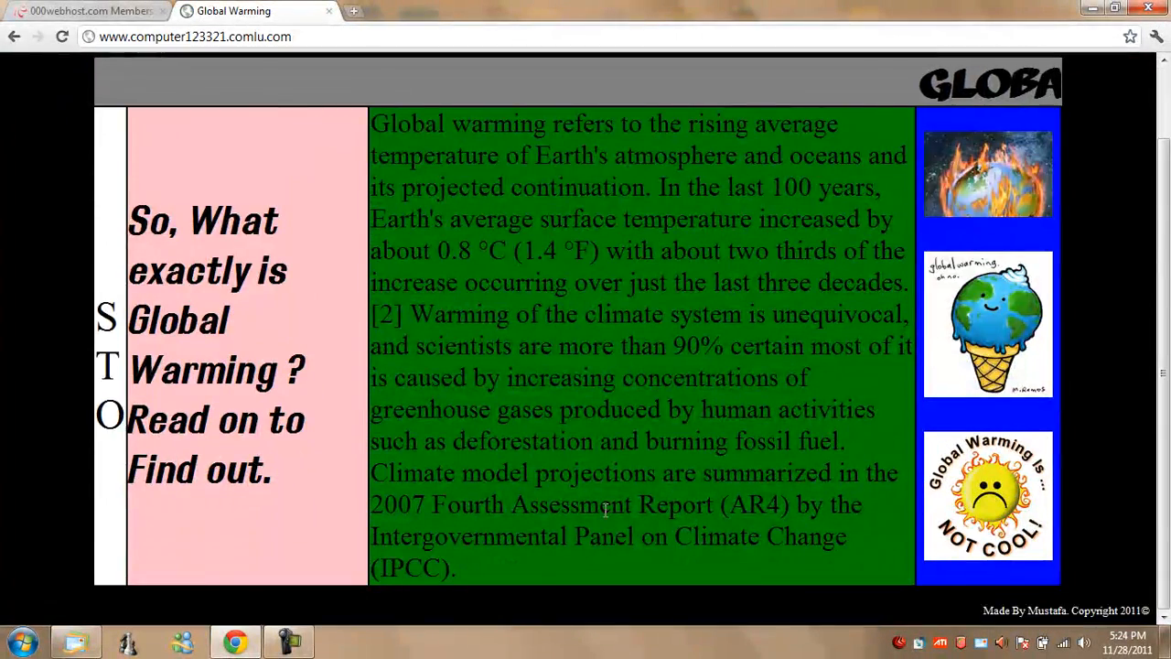
{"action": "scroll", "scroll_direction": "up", "scroll_amount": 3}
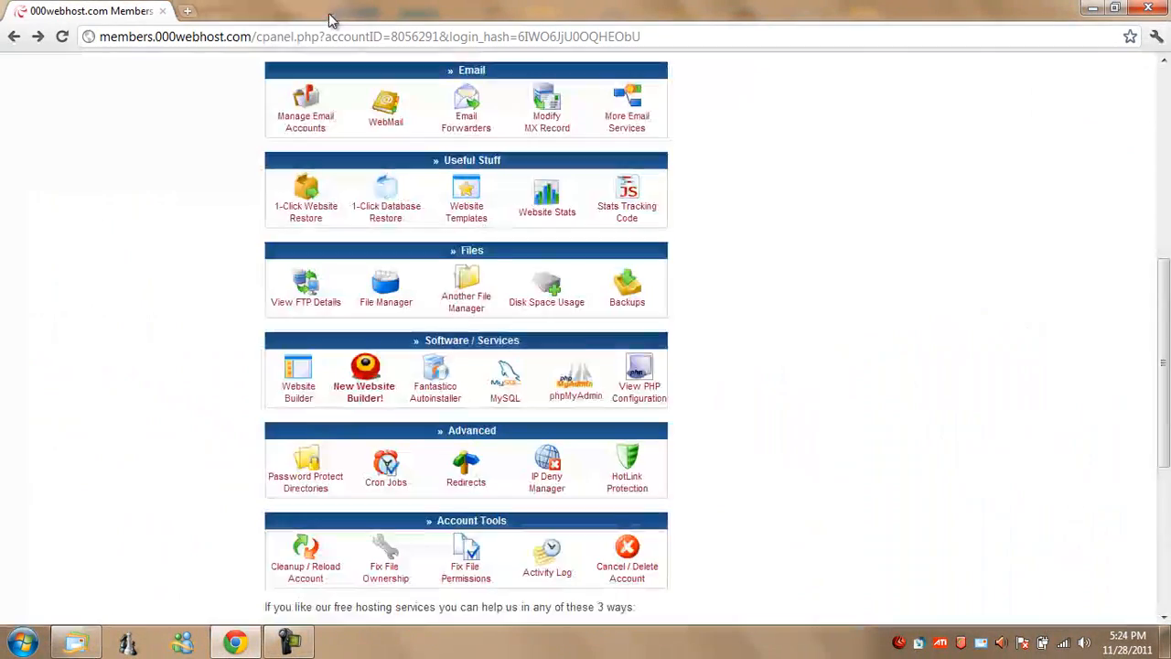
{"action": "scroll", "scroll_direction": "up", "scroll_amount": 3}
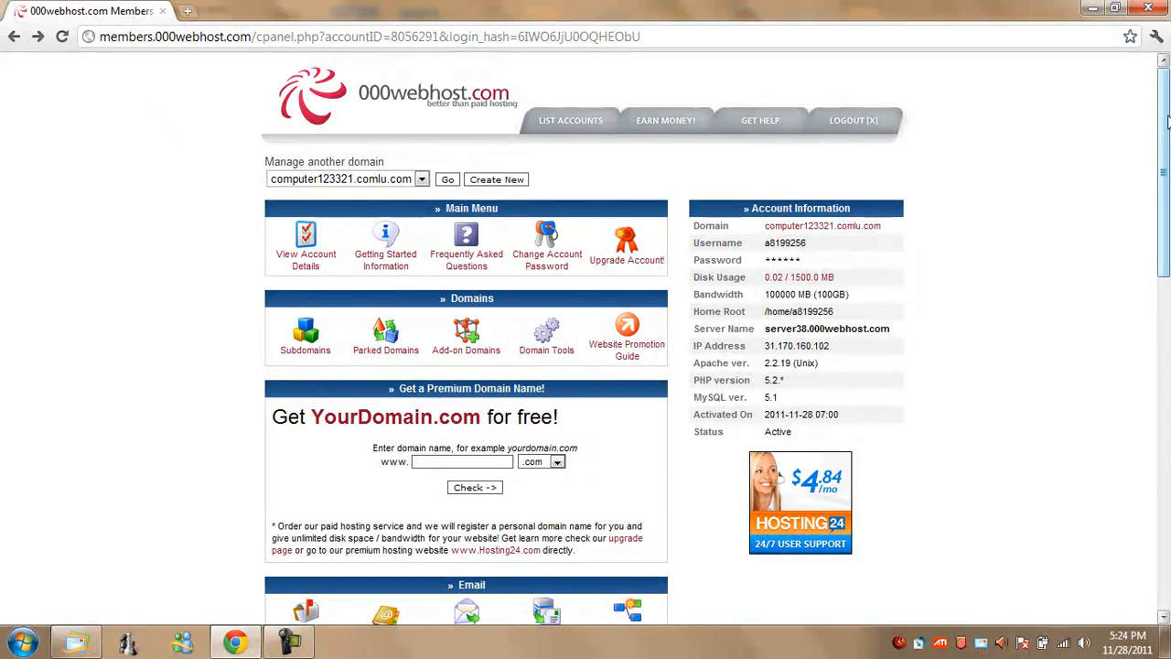